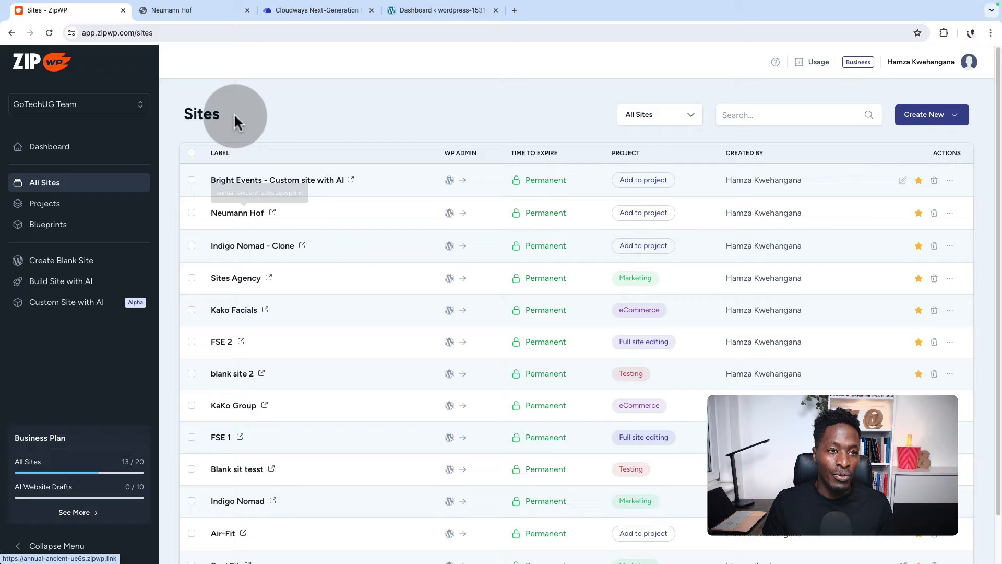
Step: View the live Neumann Hof homepage down through the programs, benefits and gallery sections
click(190, 10)
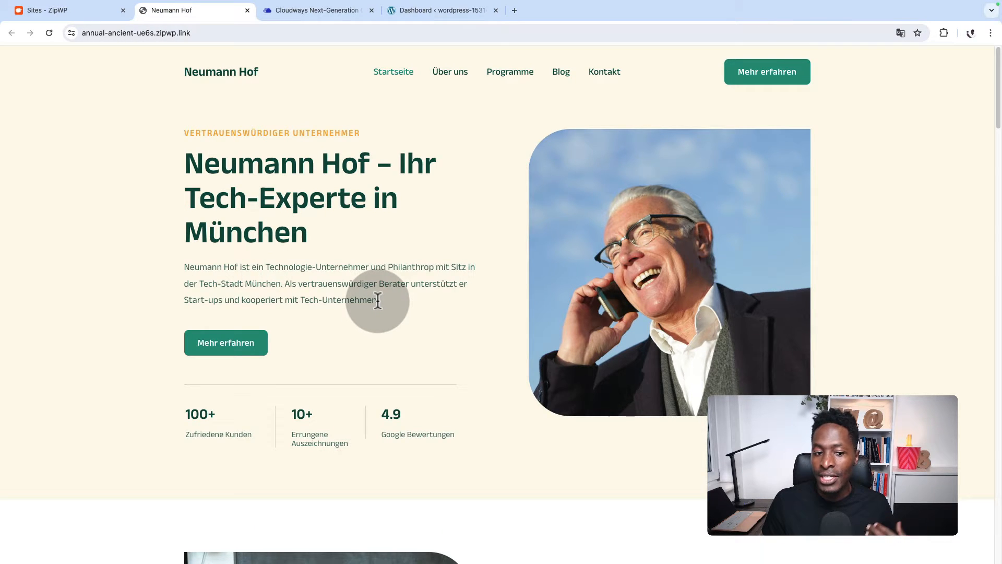
scroll(down, 3)
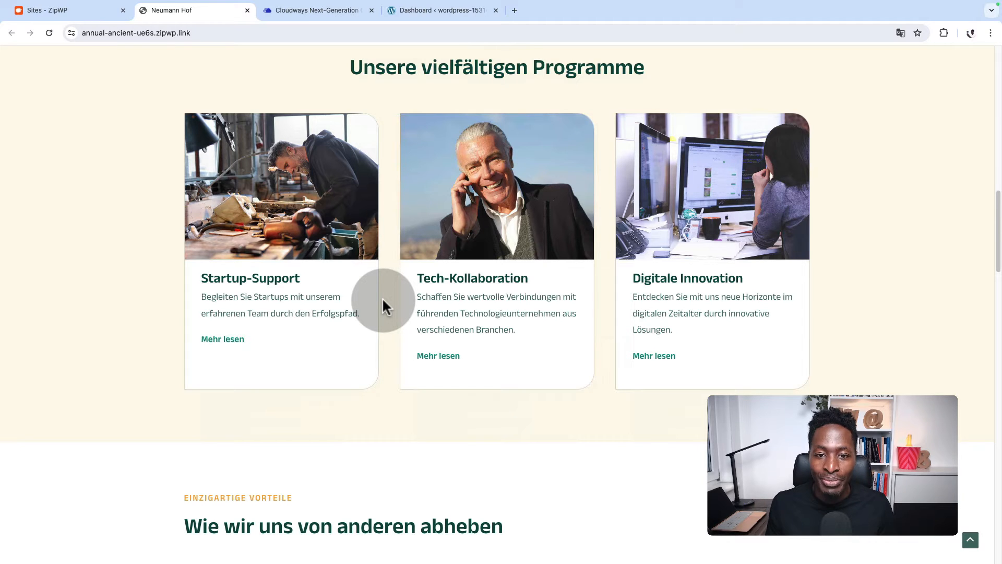
scroll(down, 3)
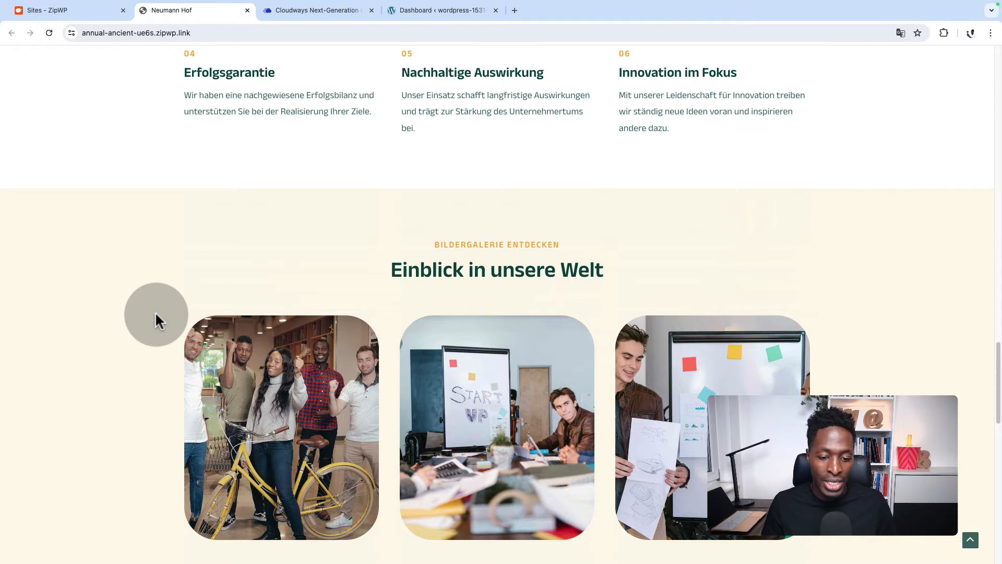
mouse_move(241, 177)
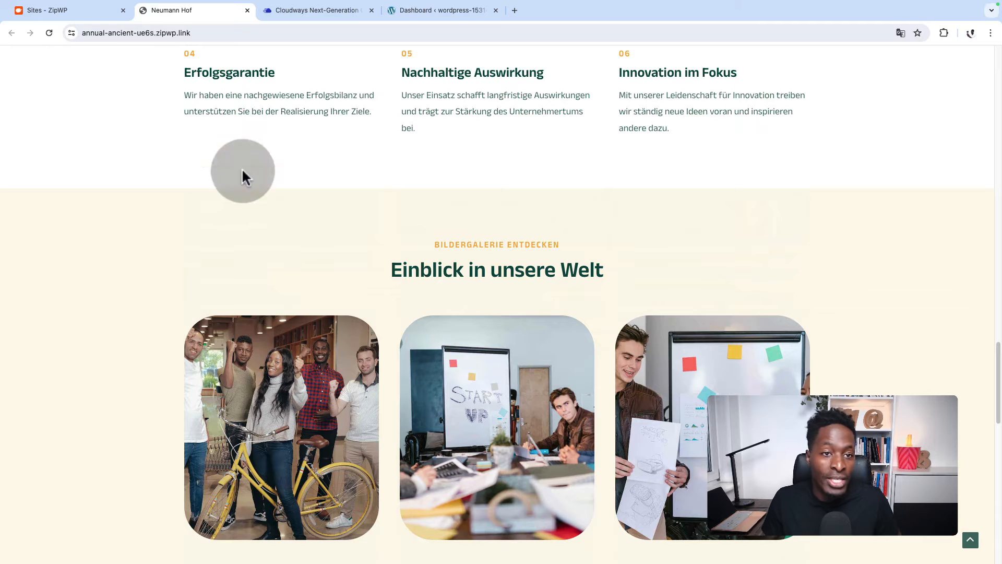
Step: Reach the Cloudways site's WordPress admin and view its themes, then its installed plugins
click(314, 10)
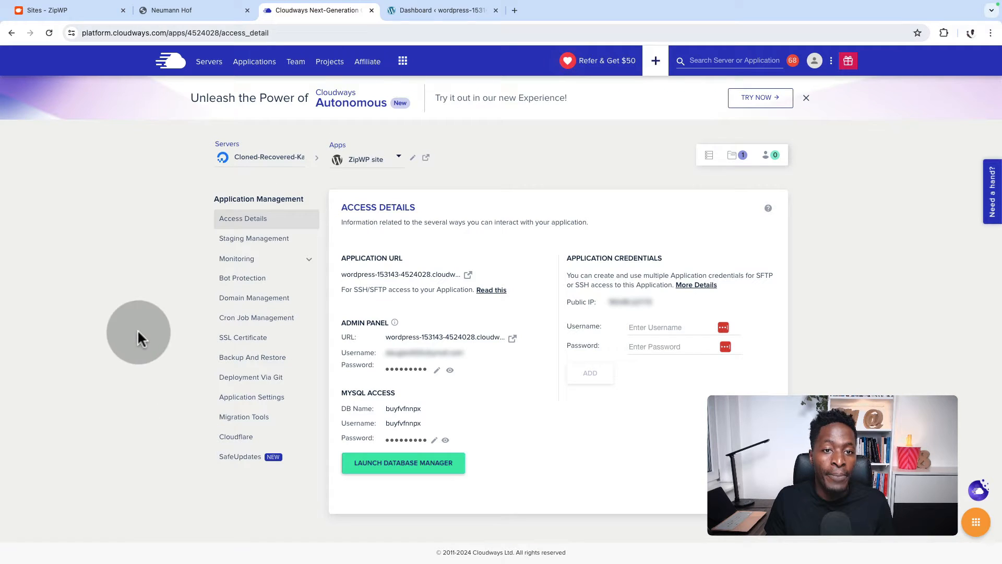
click(440, 11)
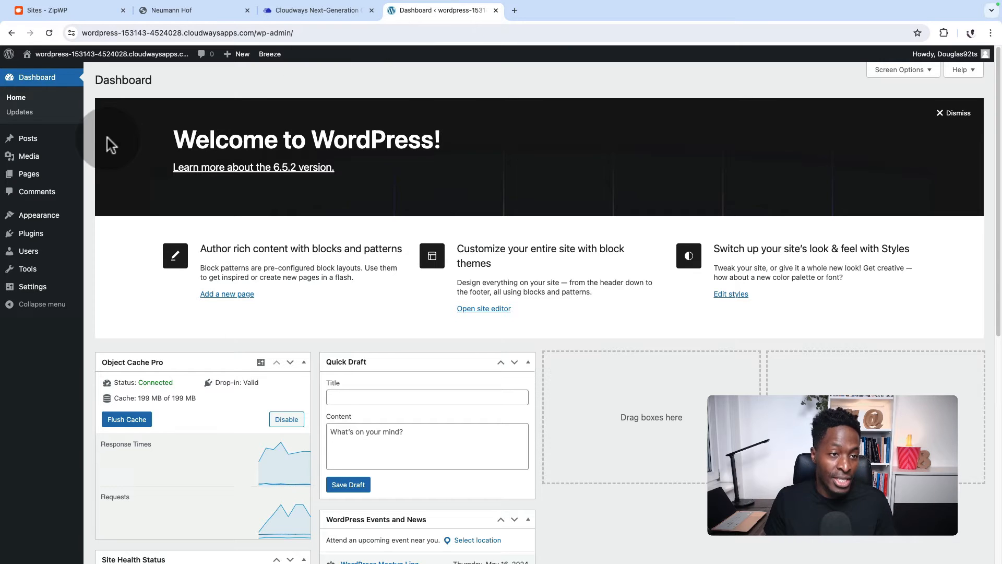
mouse_move(31, 233)
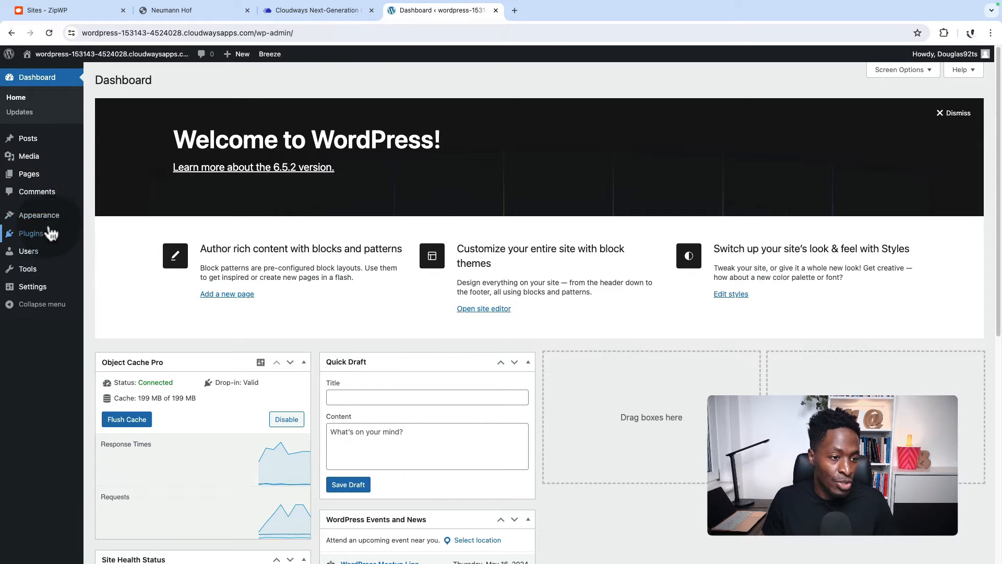
click(37, 215)
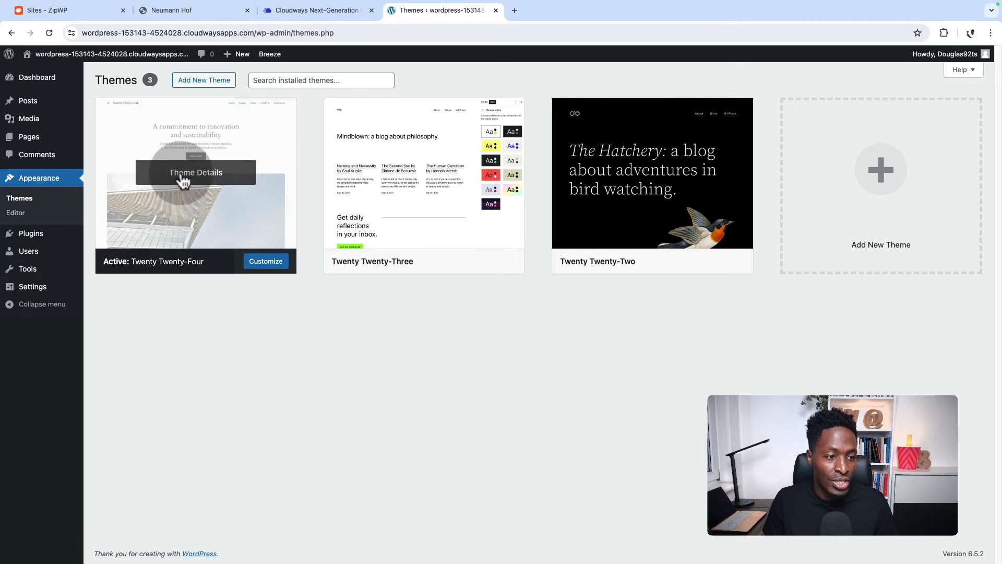
click(31, 195)
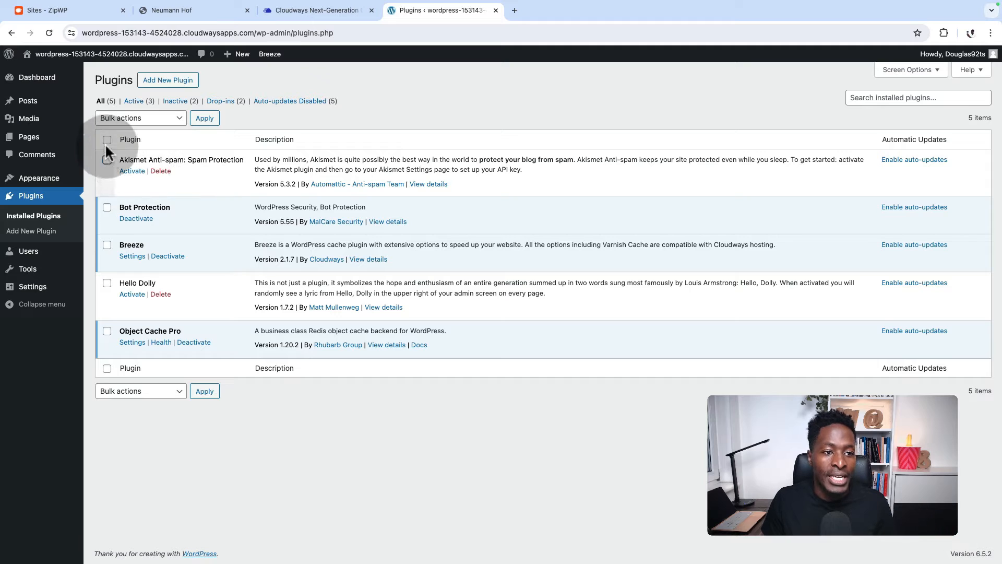
Step: Deactivate Breeze, Bot Protection and Object Cache Pro, then view the default-theme homepage
click(106, 139)
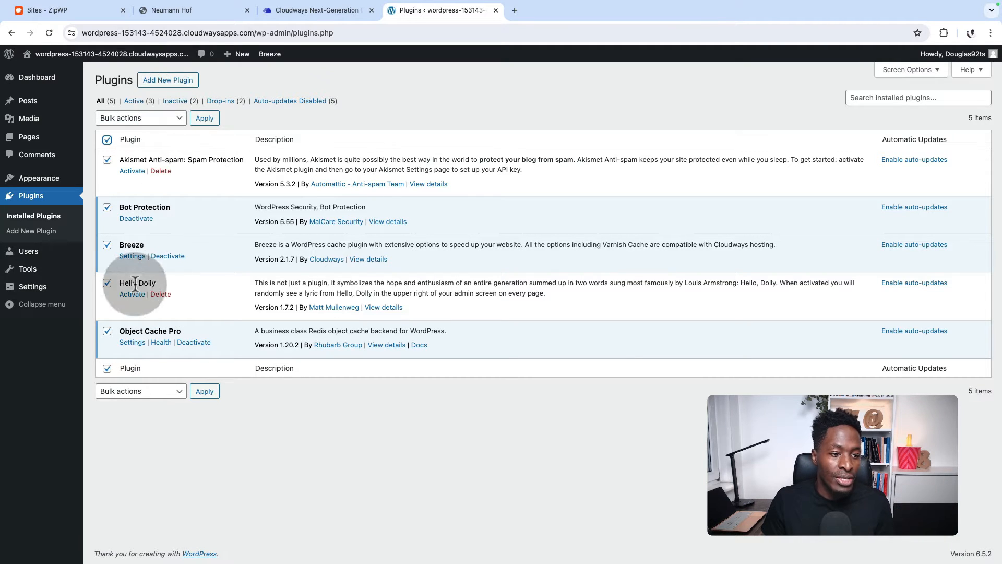
click(167, 256)
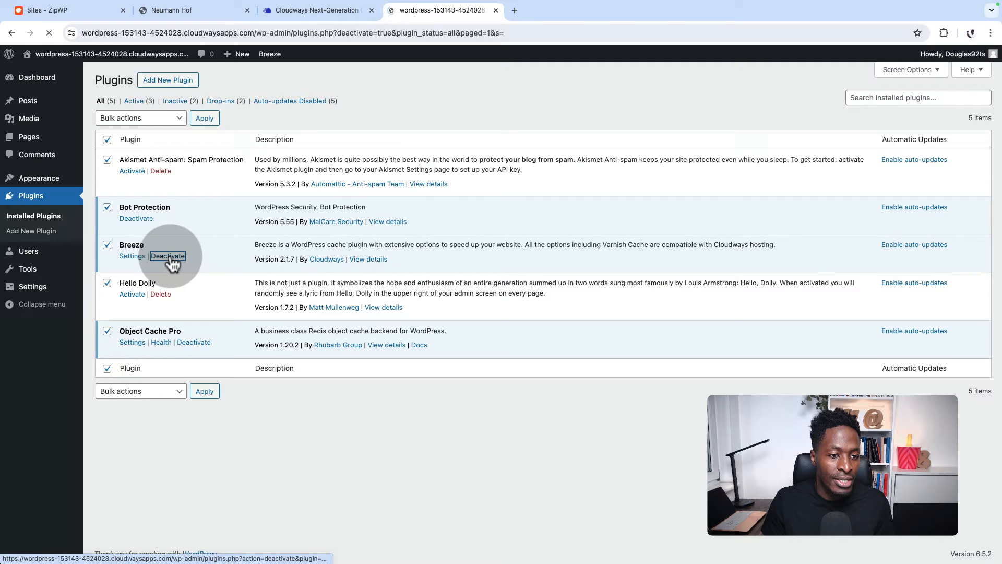
click(167, 256)
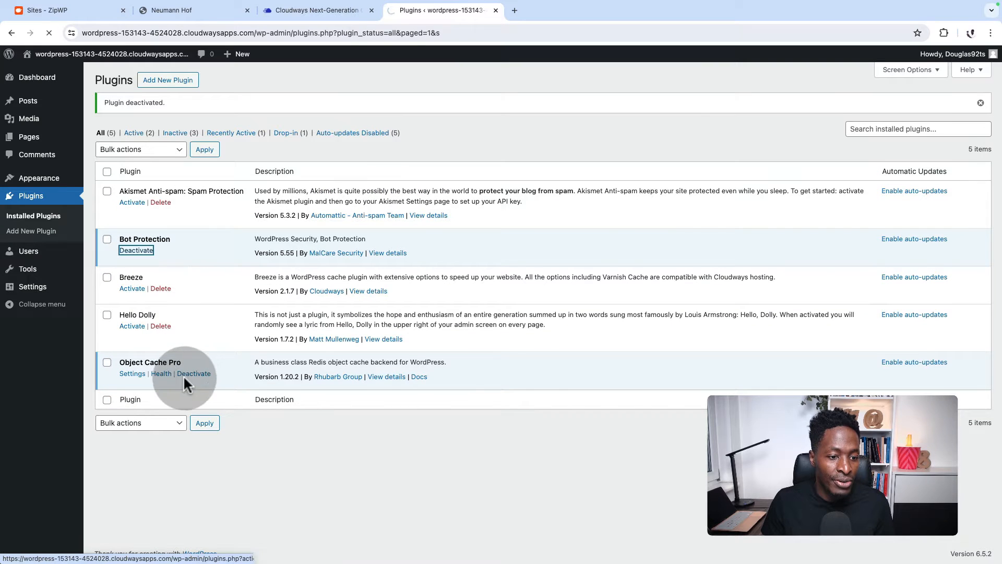
click(135, 250)
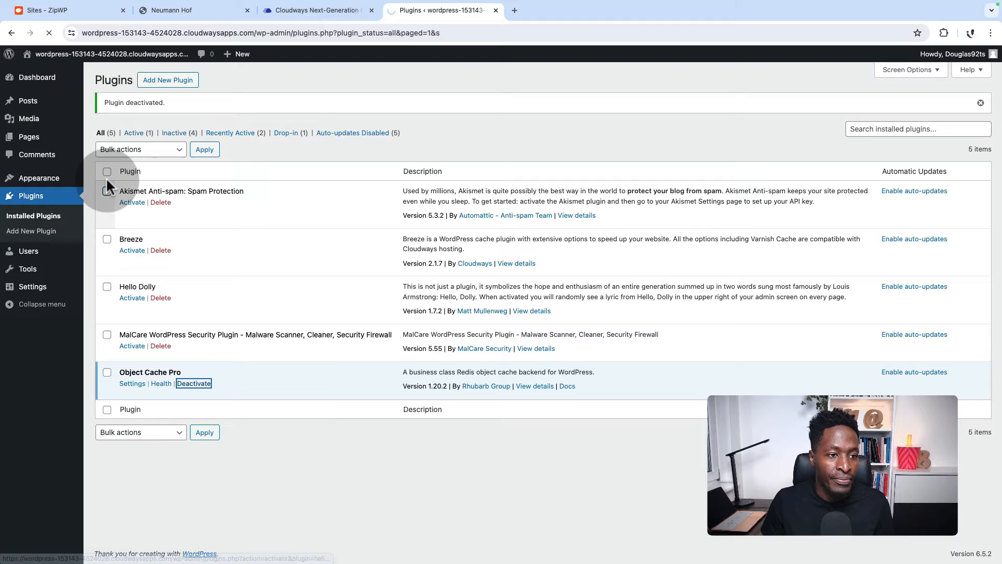
click(141, 149)
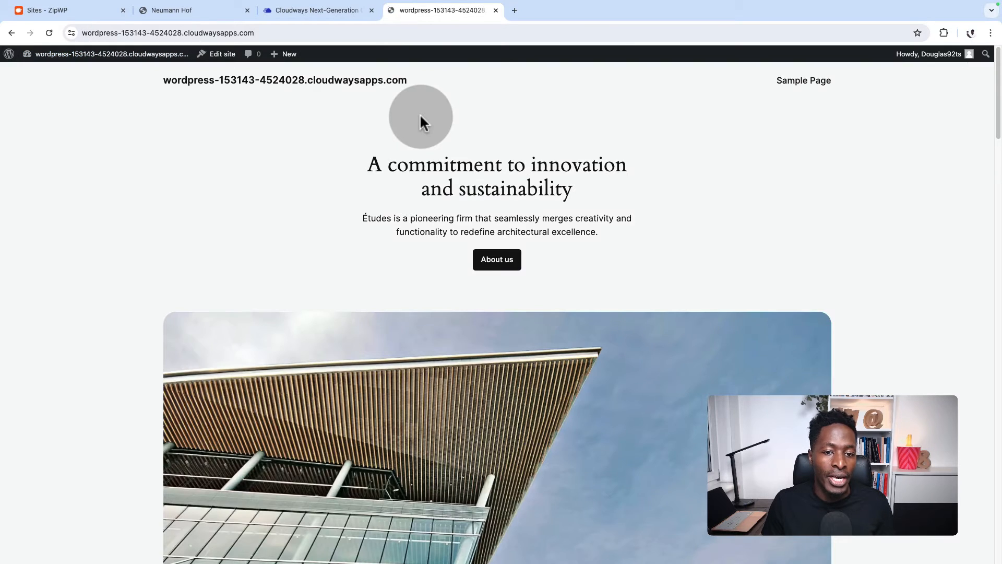
Step: Return from the site homepage to the Cloudways WordPress dashboard
scroll(down, 3)
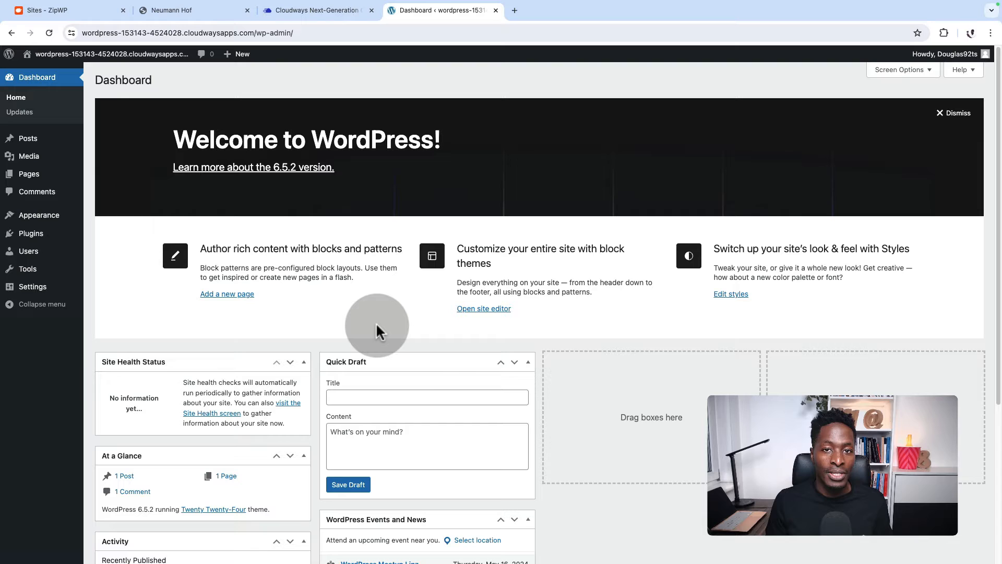
mouse_move(355, 326)
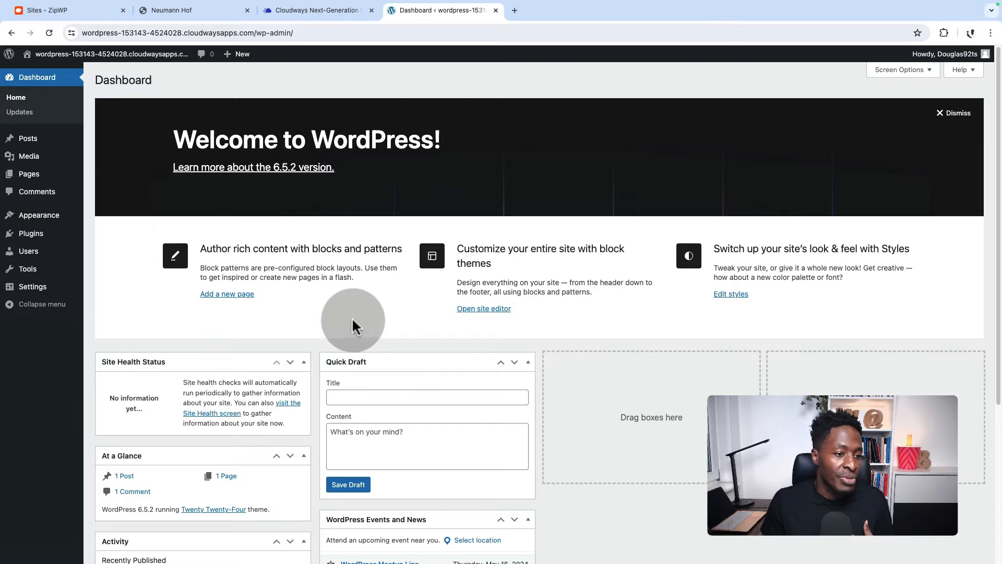
mouse_move(30, 233)
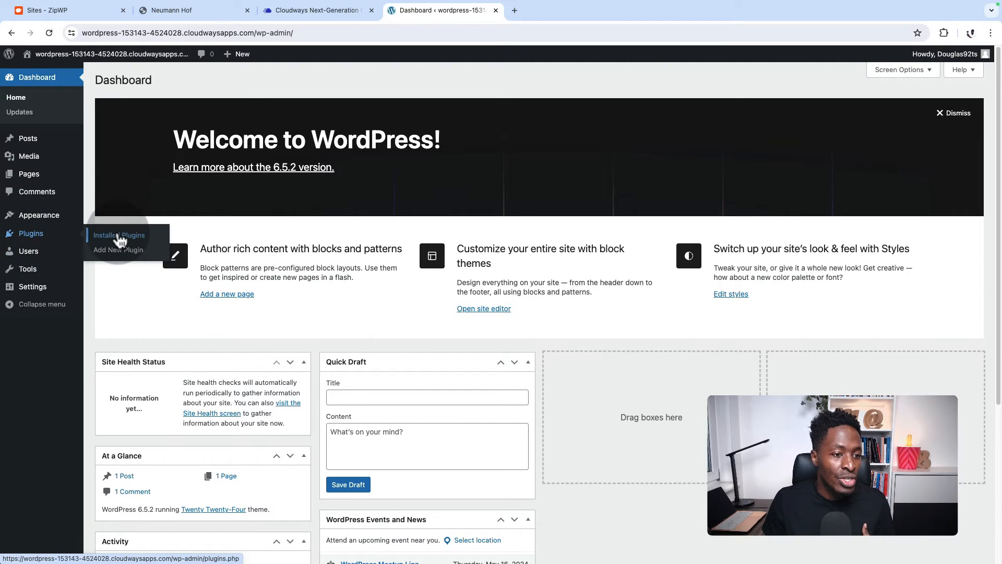
Step: Search 'wpvivid' and install the WPvivid backup plugin, then return to the ZipWP sites list
click(118, 250)
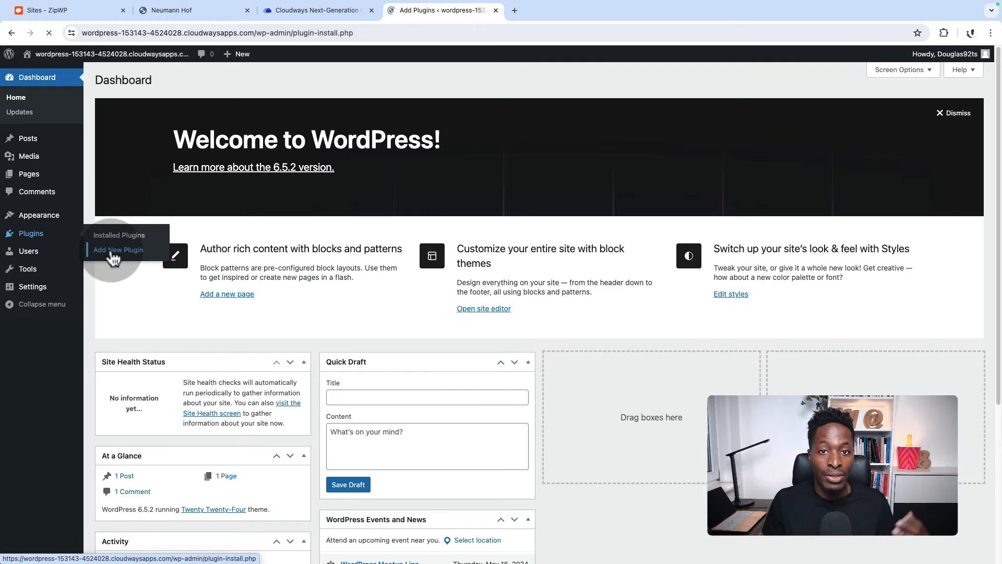
click(118, 250)
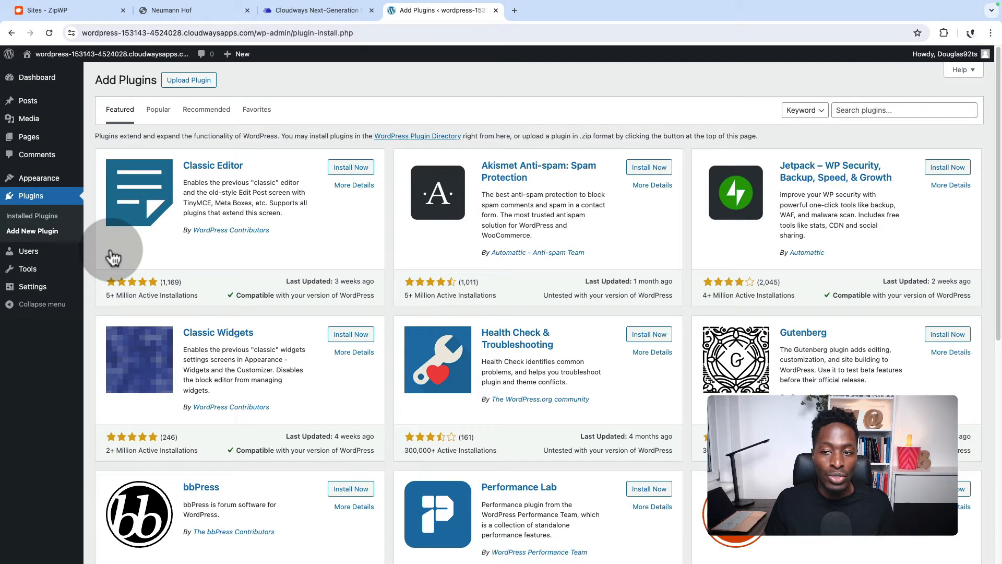
click(904, 110)
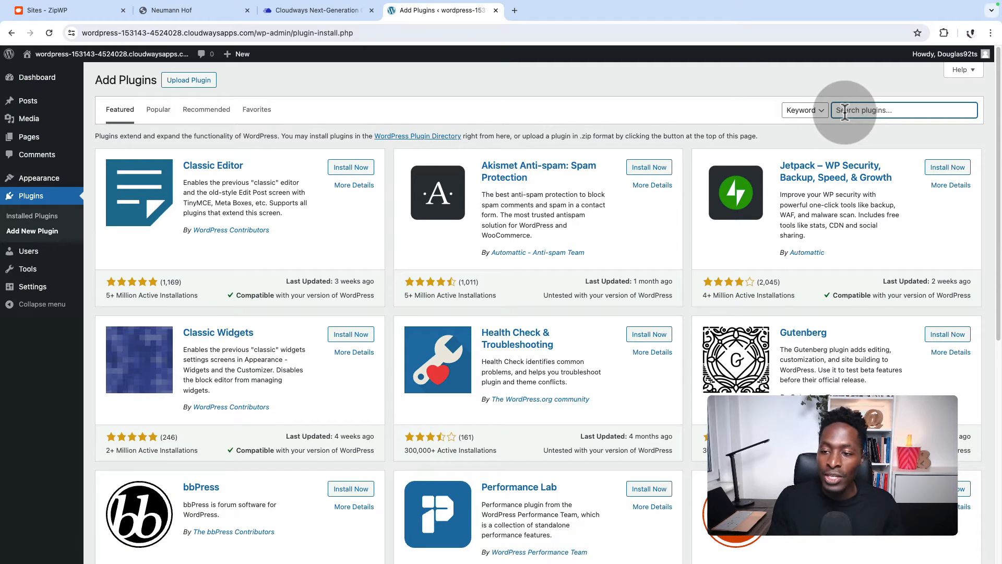
text(wpvivi)
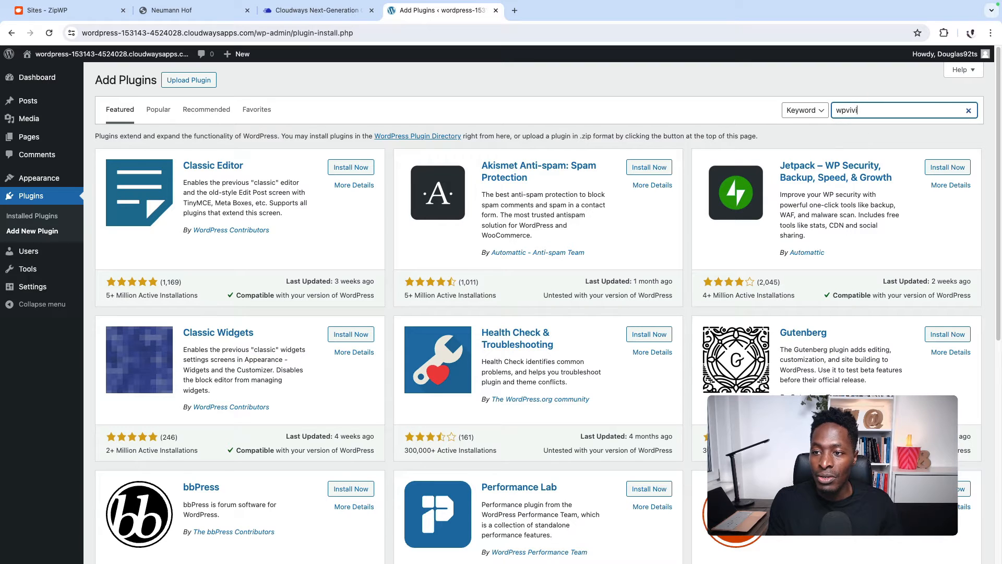
key(Enter)
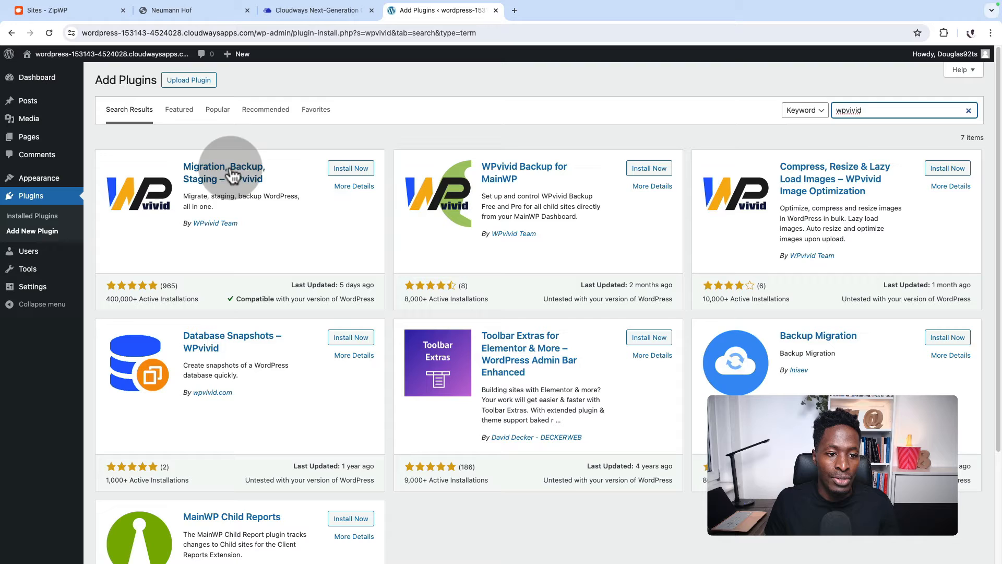
click(351, 169)
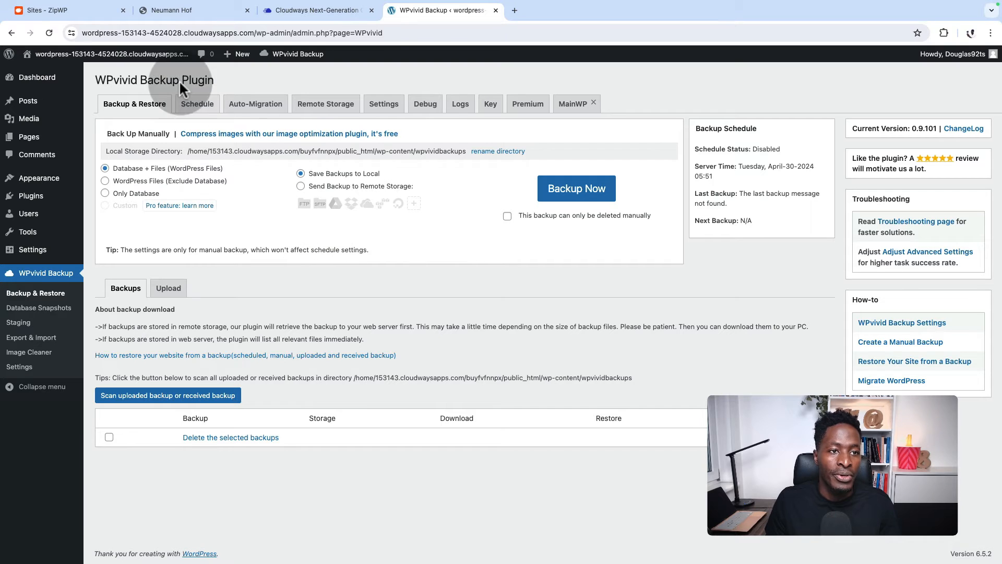
click(64, 11)
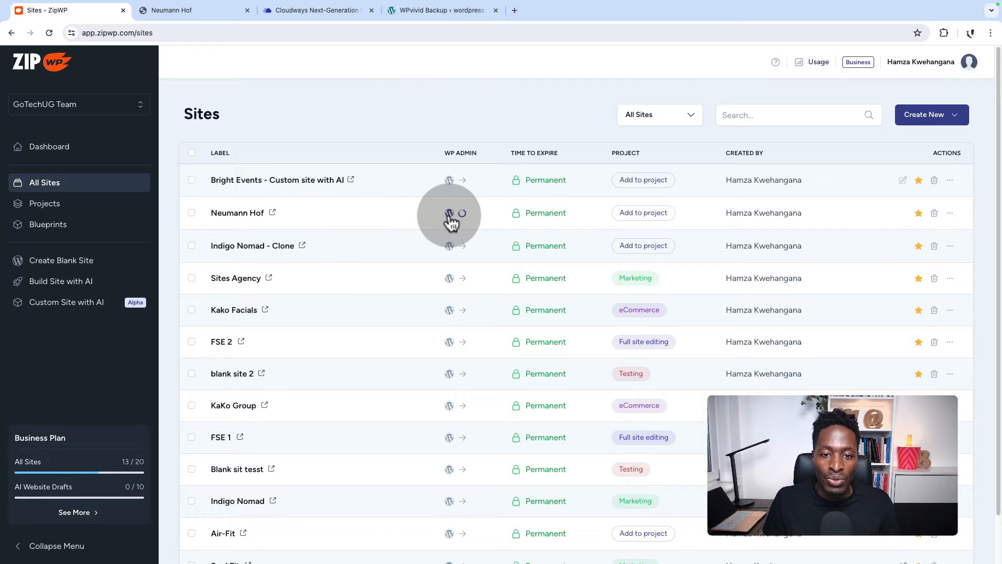
Step: Open the Neumann Hof site's WordPress dashboard from its ZipWP row
click(449, 213)
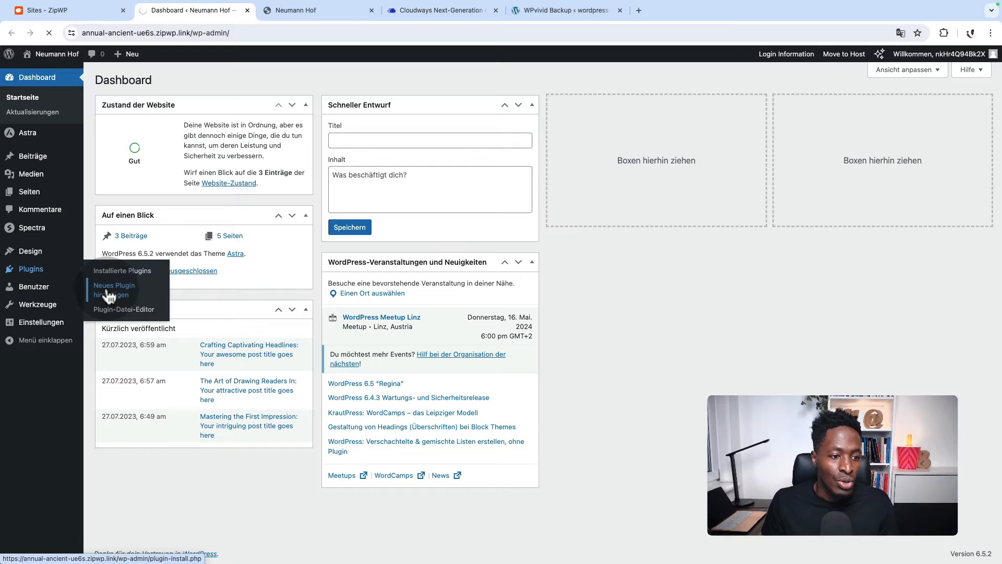
Step: Search the plugin directory for 'wp' and install WPvivid Backup on the Neumann Hof site
click(114, 289)
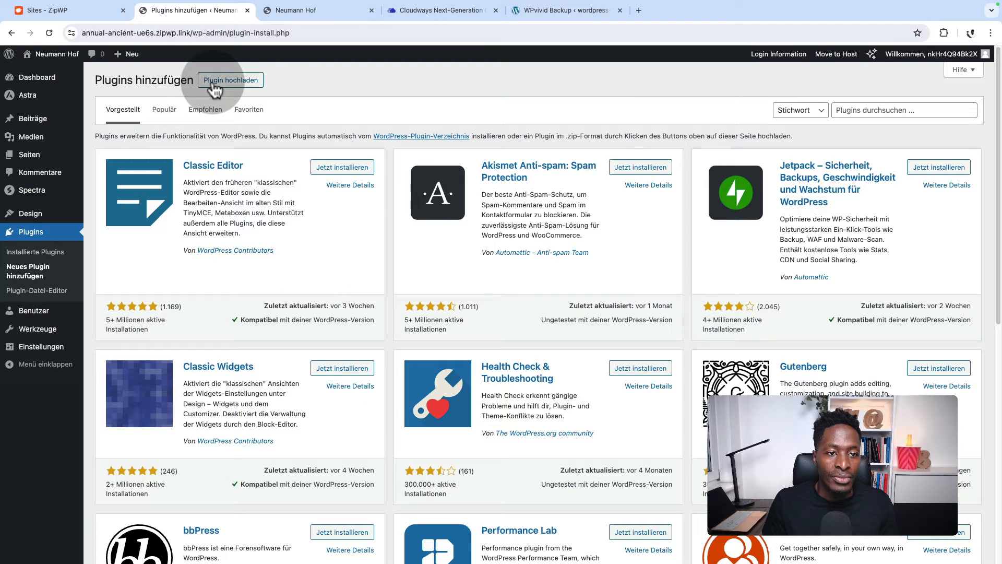
click(229, 81)
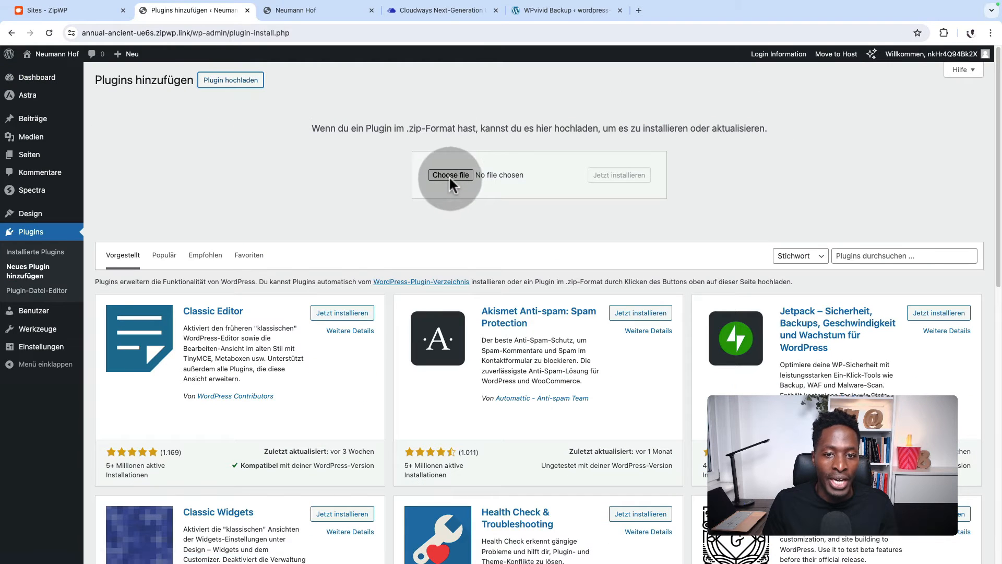
click(902, 110)
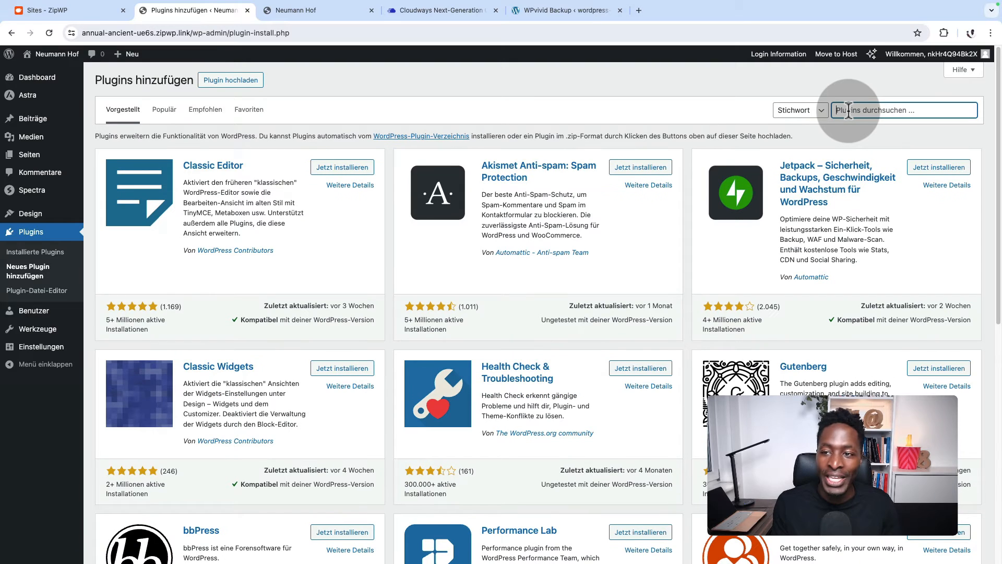
text(wpvivid)
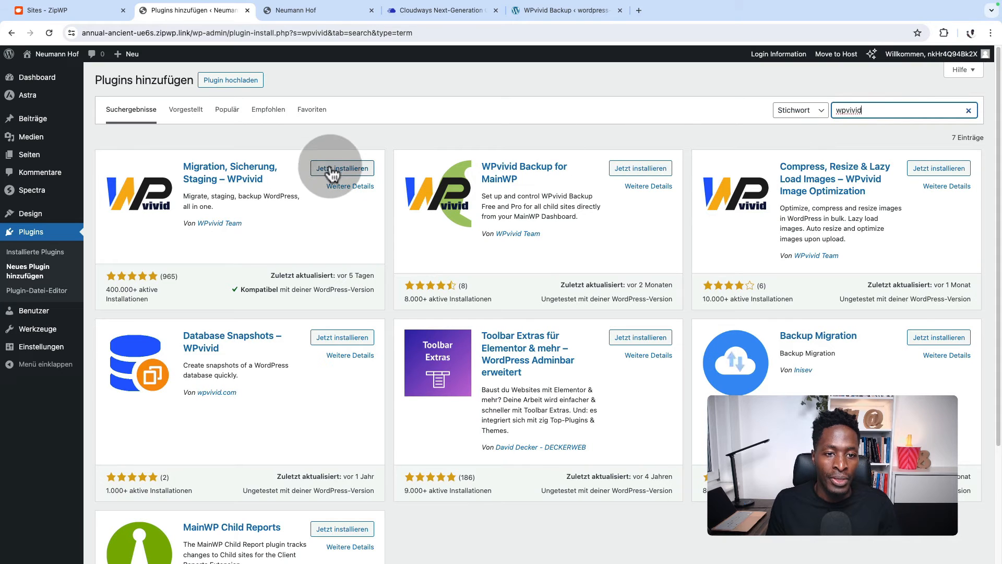
click(343, 168)
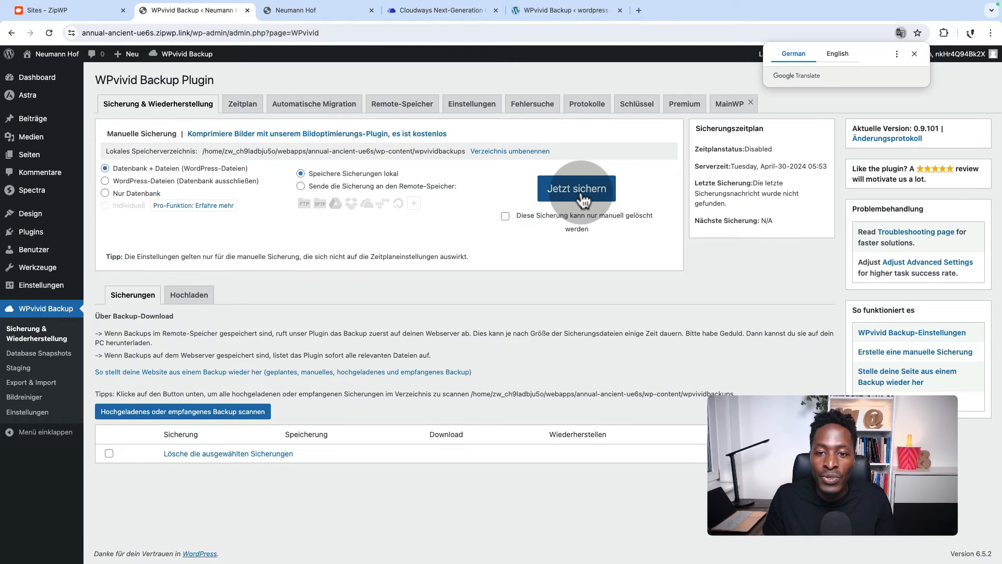
Step: Run a manual Datenbank + Dateien WPvivid backup, producing a 38.69 MB backup
click(577, 188)
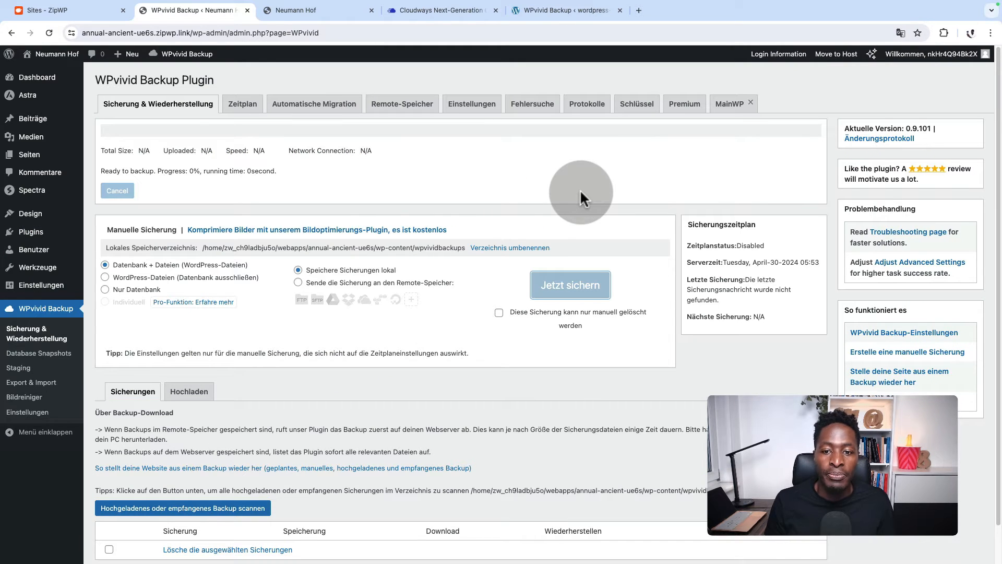
click(570, 284)
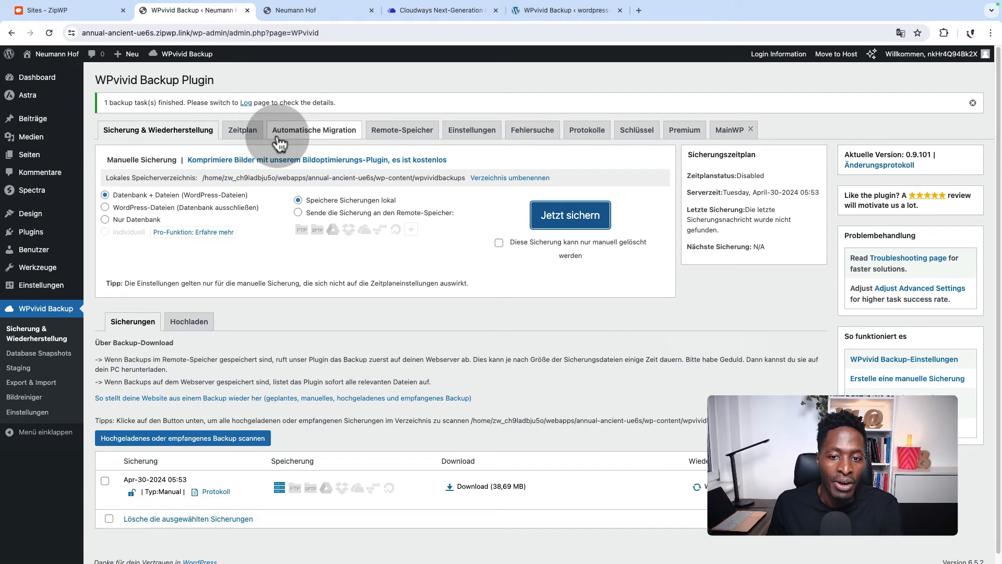
scroll(down, 3)
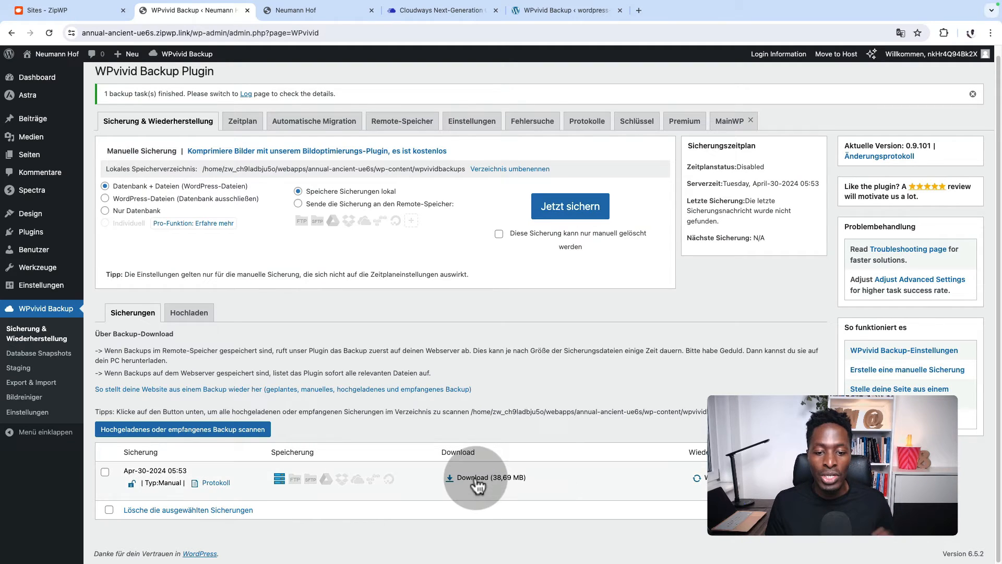
Step: Download the 38.69 MB Neumann Hof backup zip and switch to the Cloudways WPvivid page
click(480, 478)
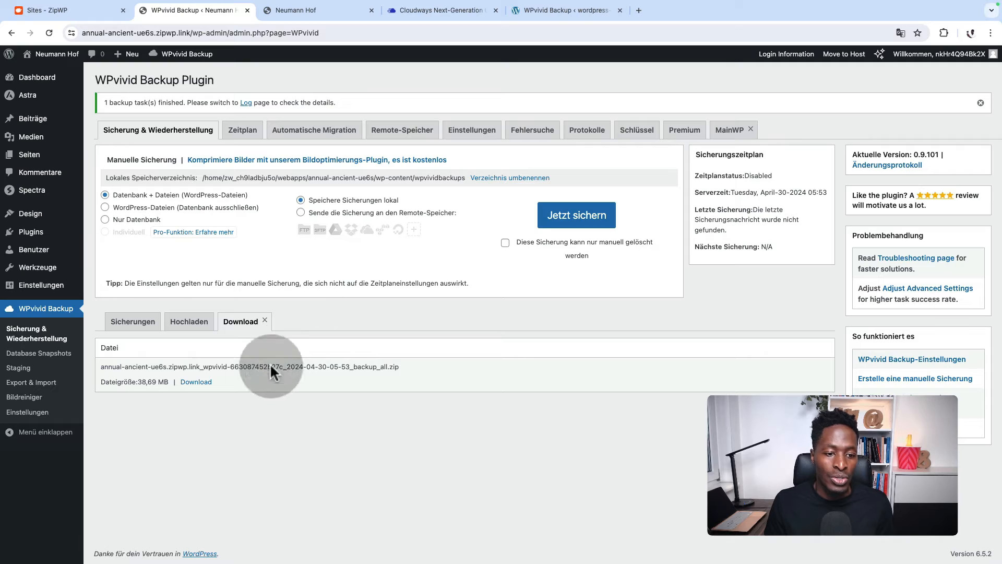
click(195, 382)
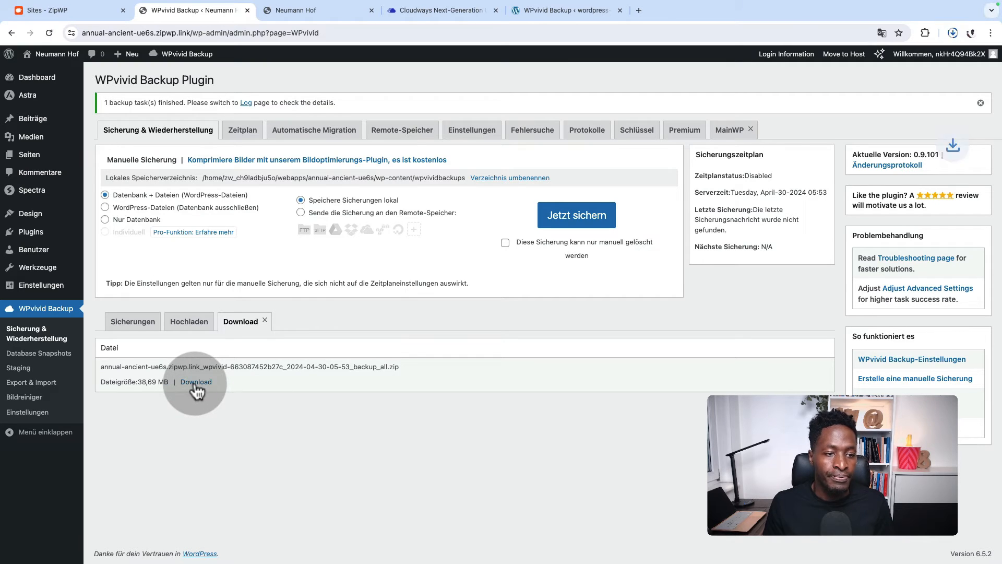
click(196, 383)
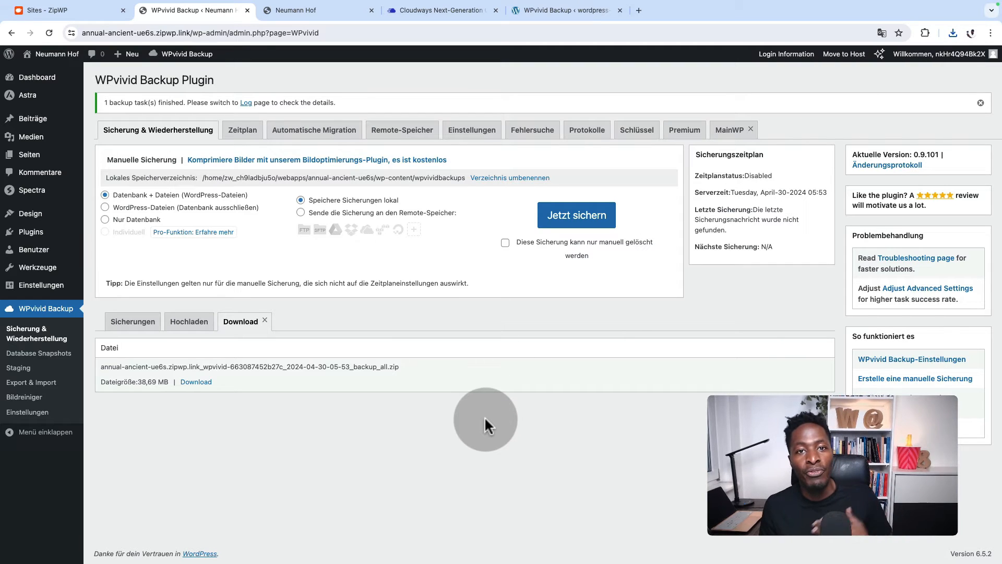
click(565, 10)
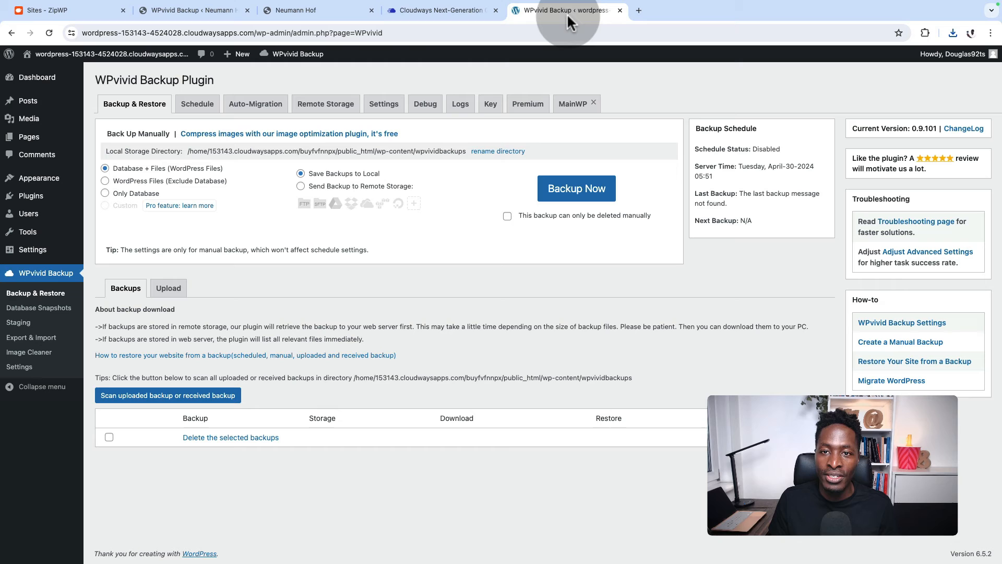
mouse_move(515, 192)
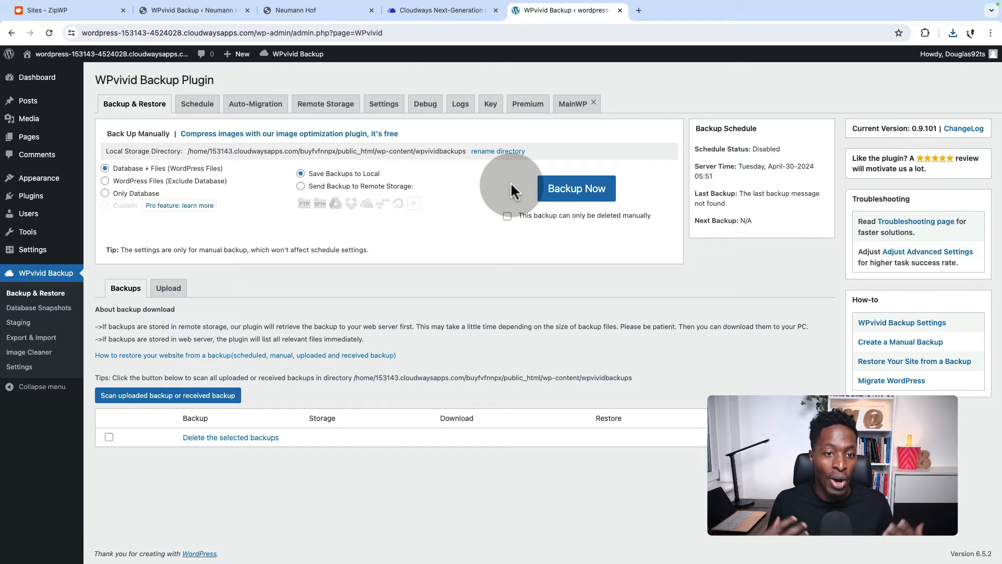
Step: Upload the Neumann Hof backup zip into the Cloudways site's WPvivid backups
click(168, 288)
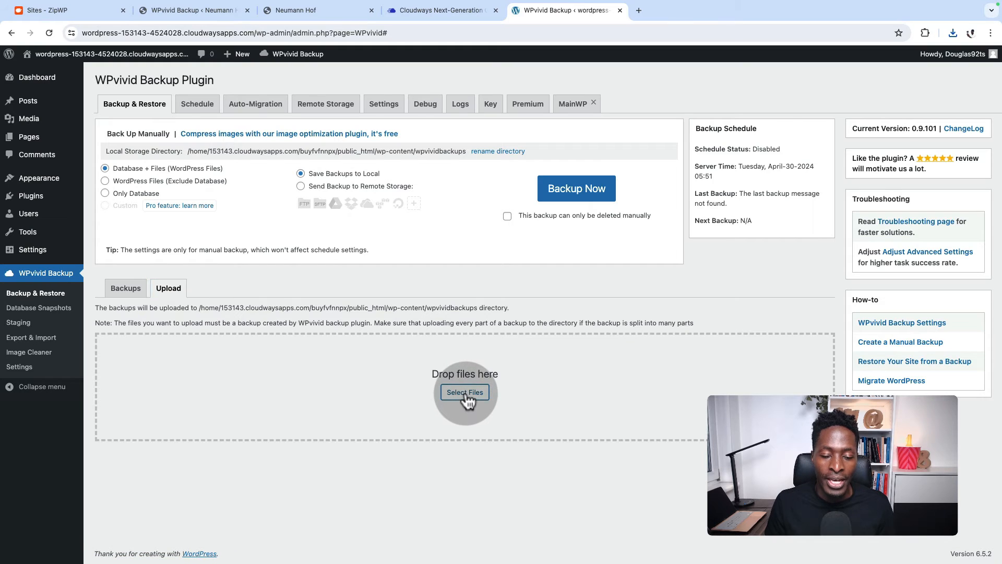
mouse_move(609, 381)
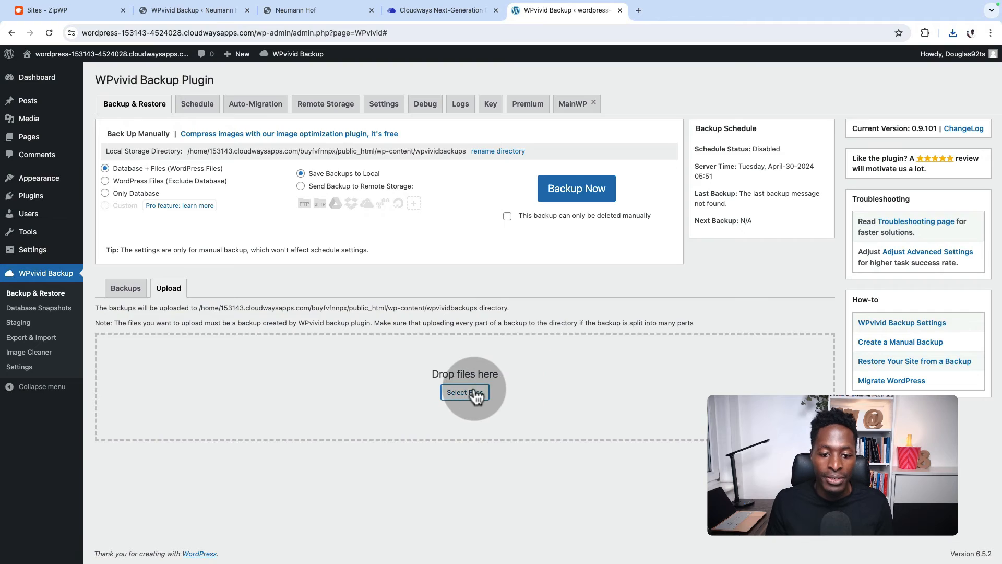
click(465, 392)
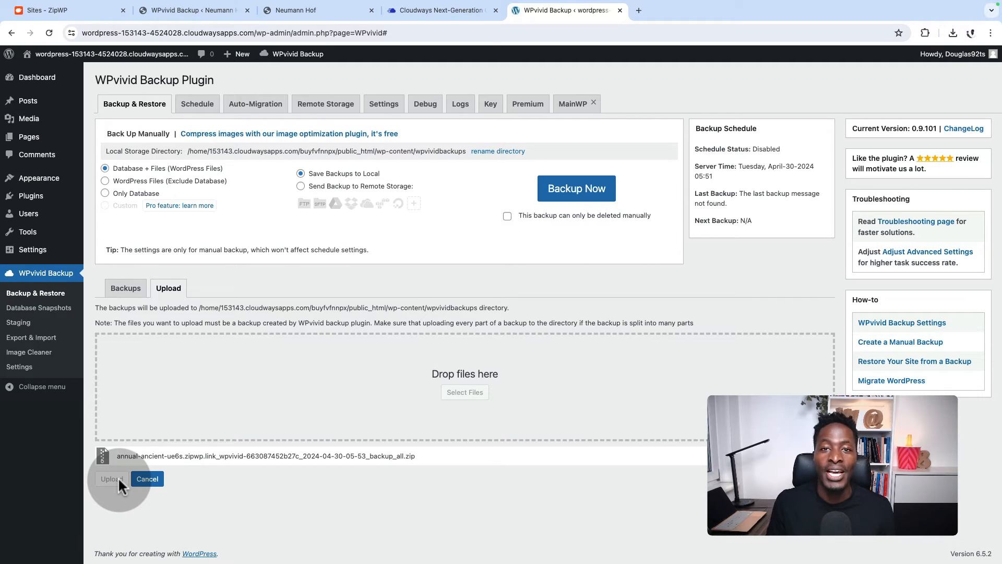
click(112, 479)
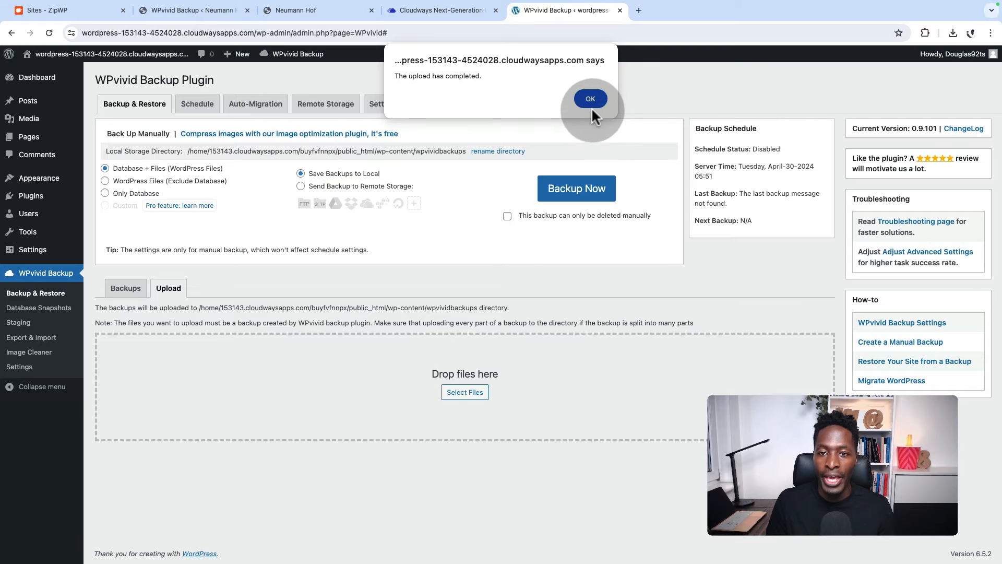
Step: Run the restore of the uploaded Neumann Hof backup, confirming the prompt and the success notice
click(590, 98)
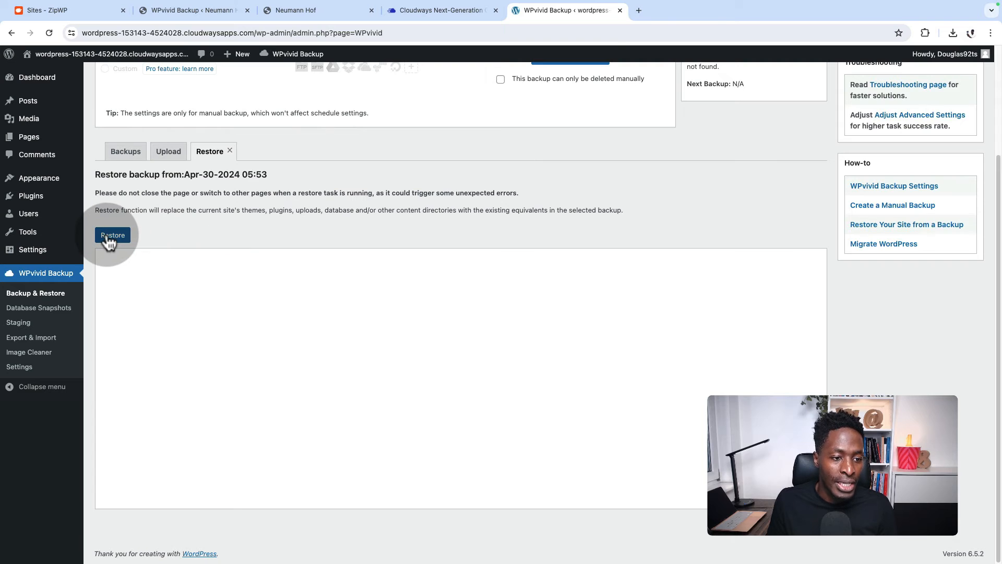
click(113, 235)
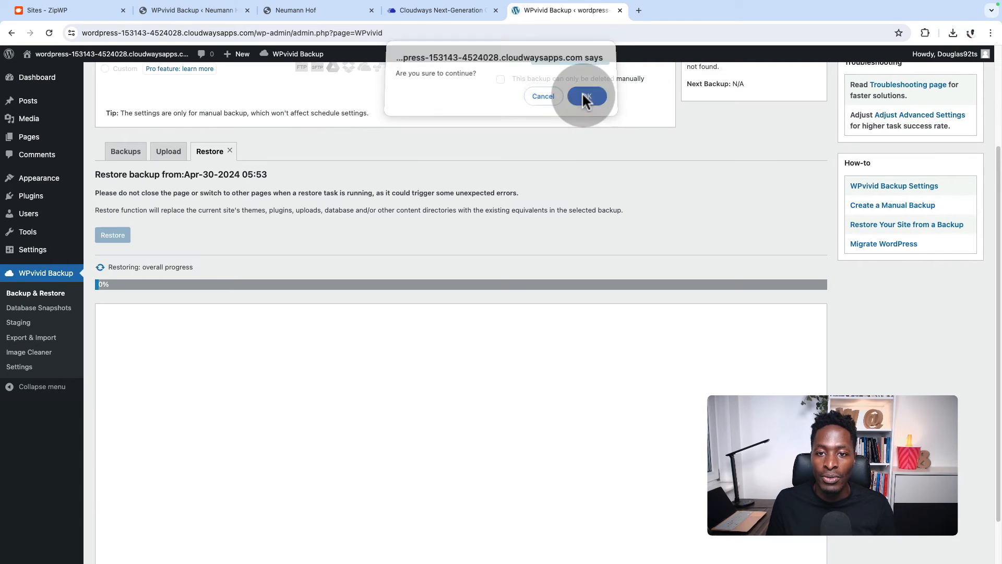
click(586, 96)
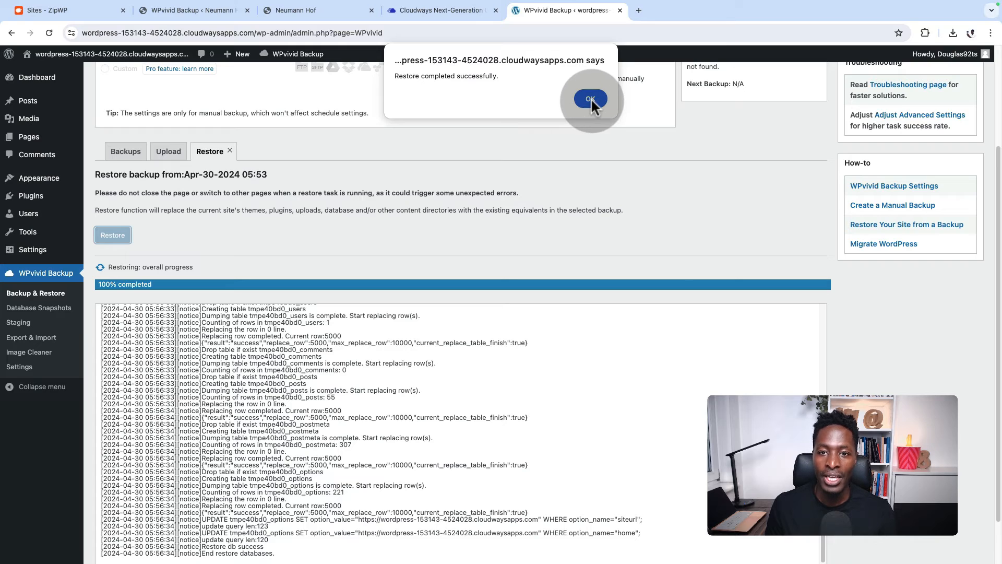
click(589, 99)
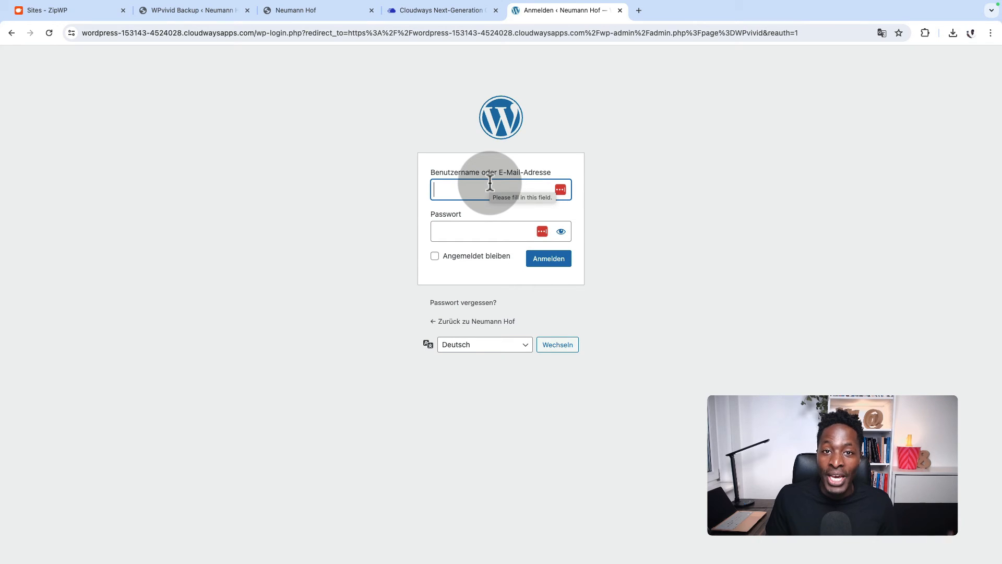
mouse_move(446, 162)
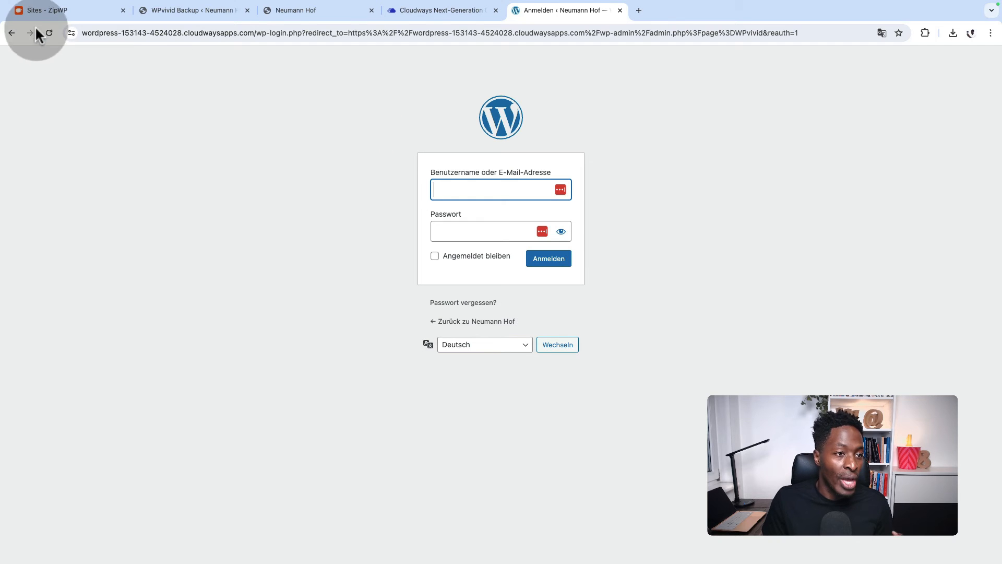
Step: Copy the Neumann Hof username from ZipWP's Login Credentials and return to the login page
click(61, 10)
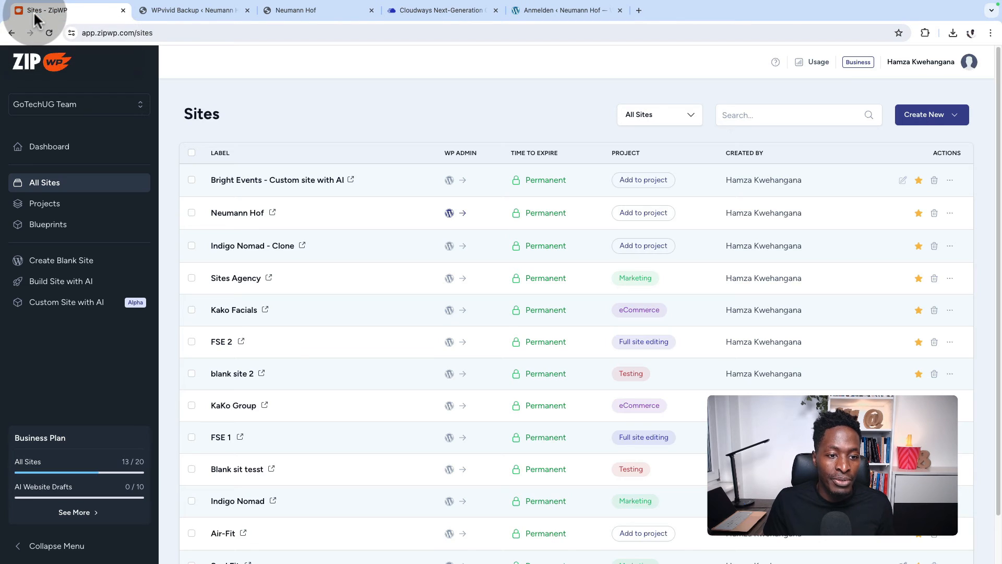
mouse_move(702, 213)
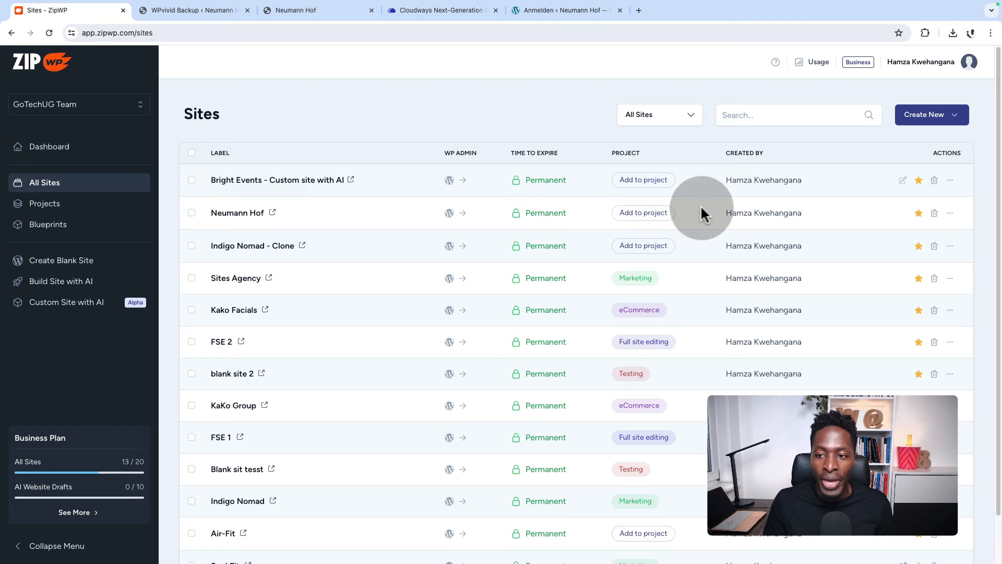
mouse_move(950, 219)
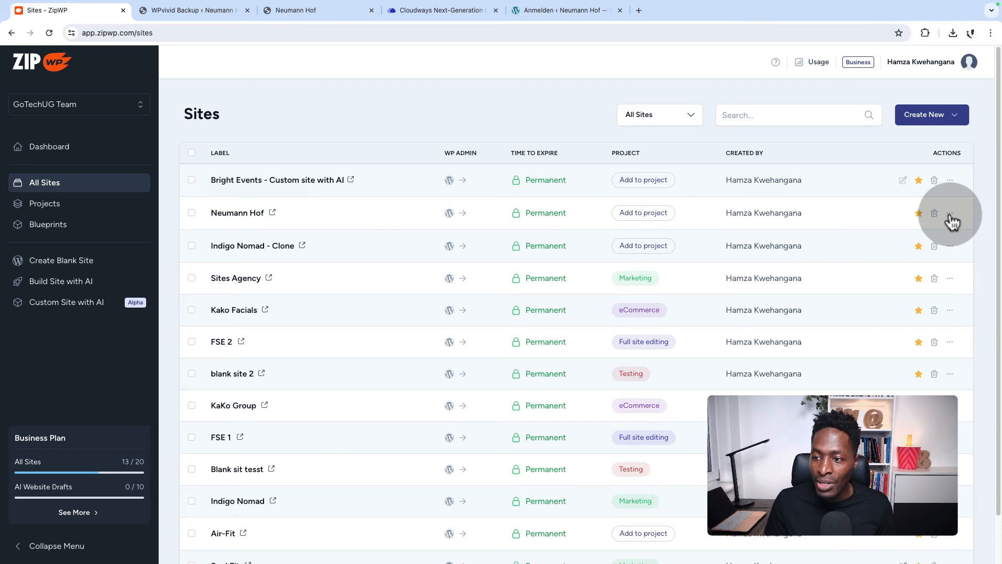
click(950, 213)
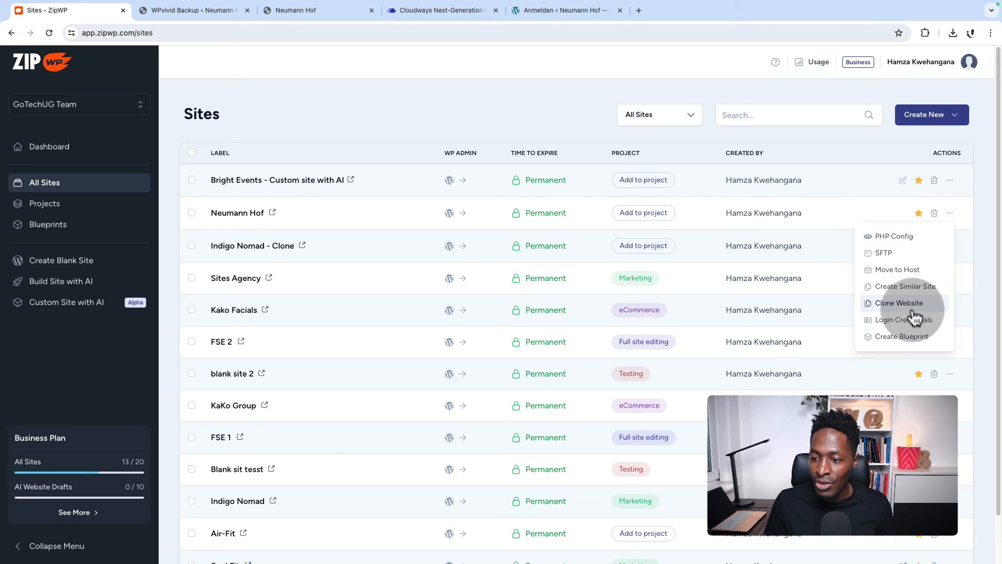
click(904, 320)
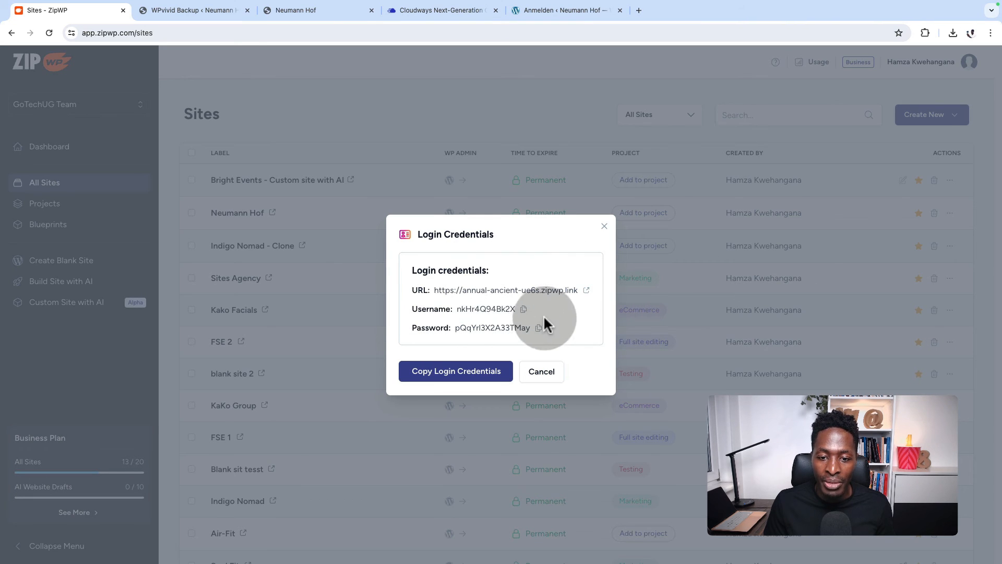
click(523, 309)
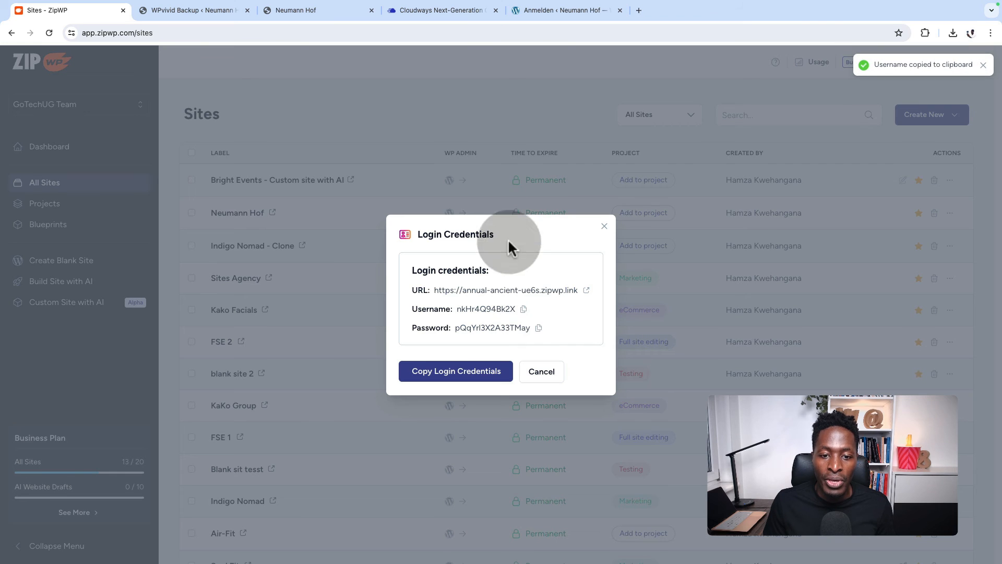
click(565, 10)
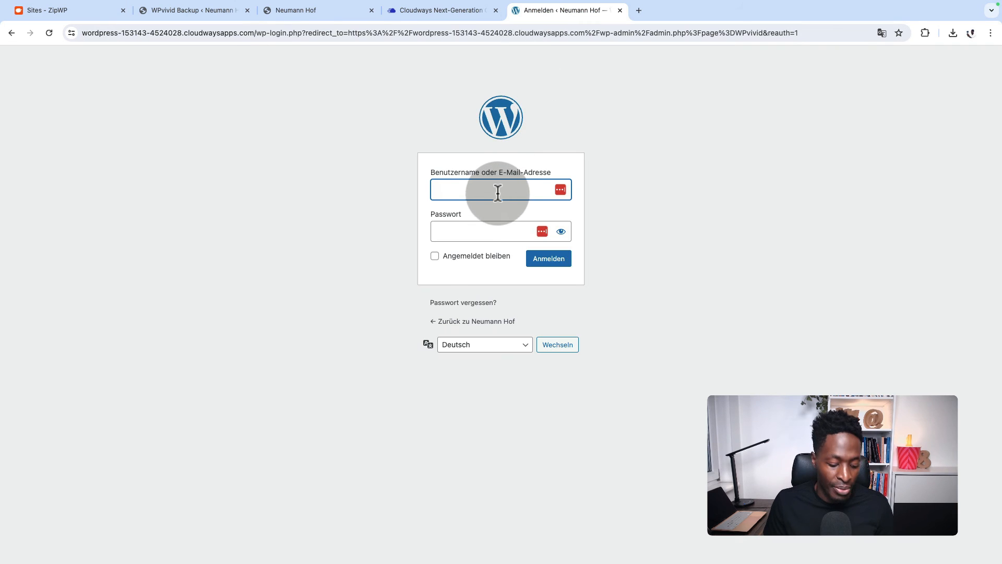
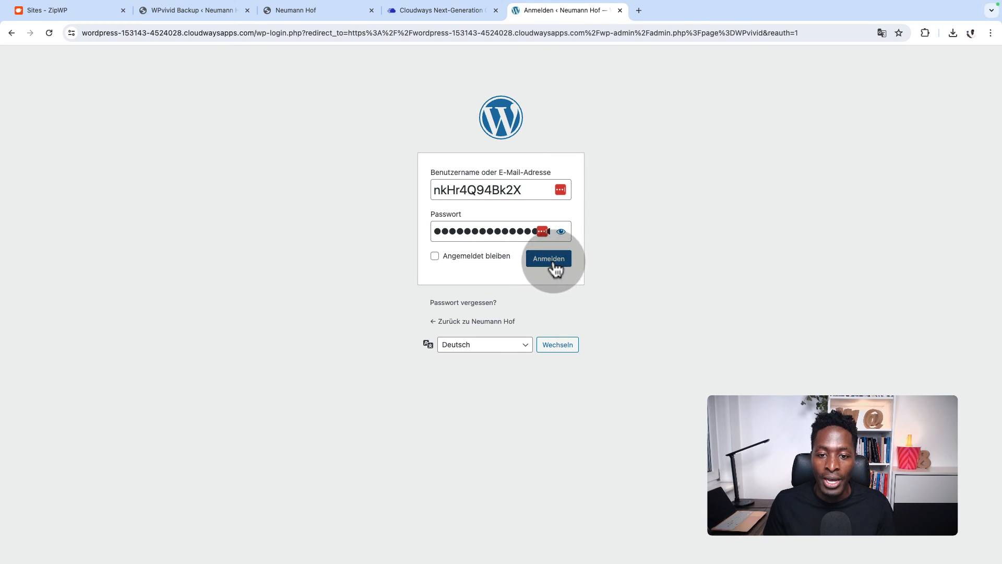
click(548, 257)
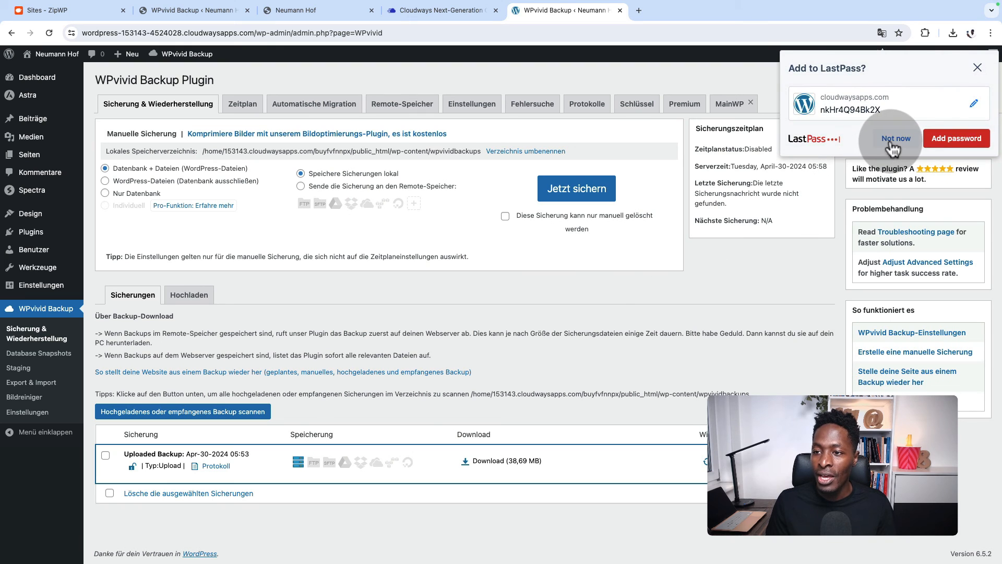
click(896, 138)
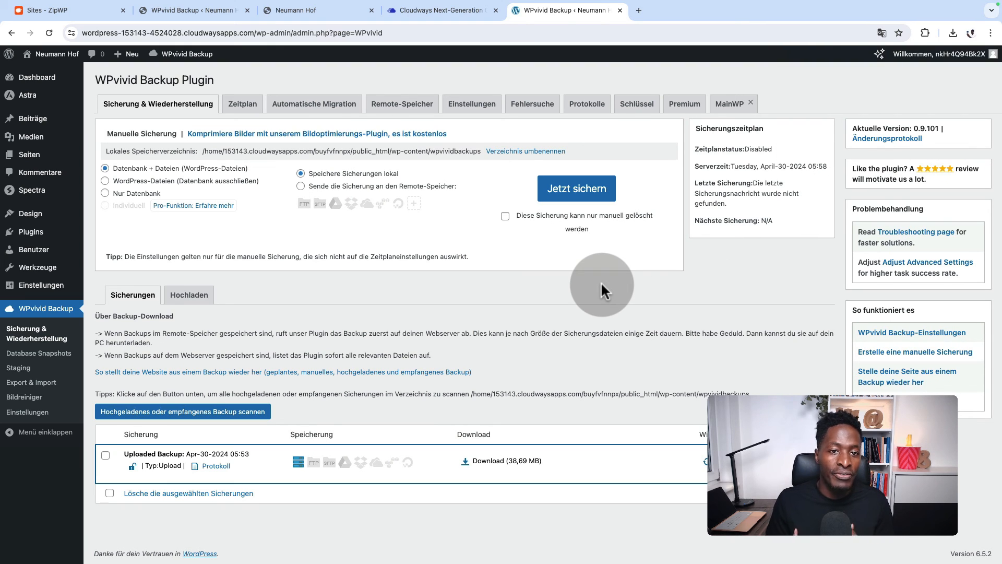
mouse_move(445, 323)
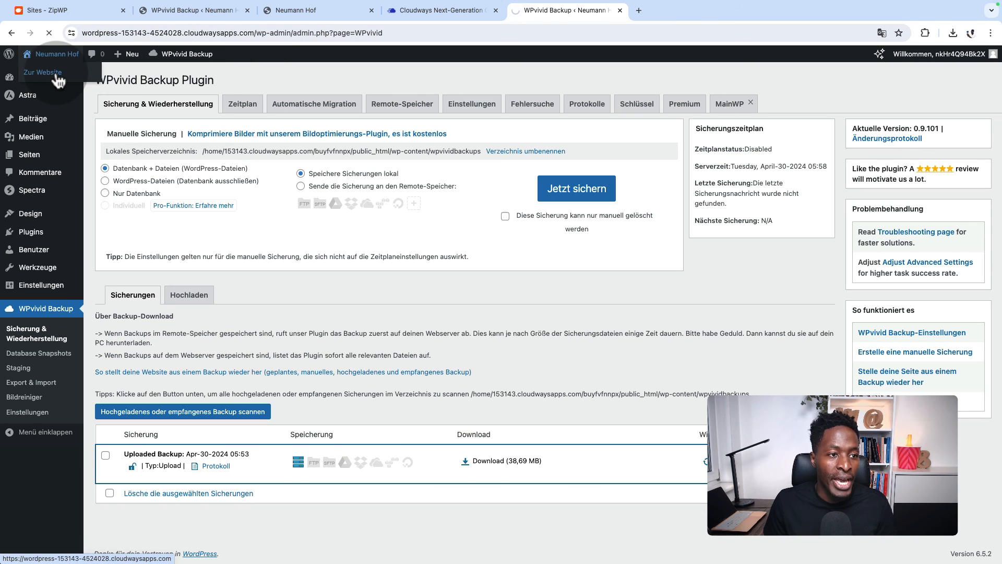
Step: View the live Neumann Hof homepage via Zur Website, then go back to the Dashboard
click(41, 72)
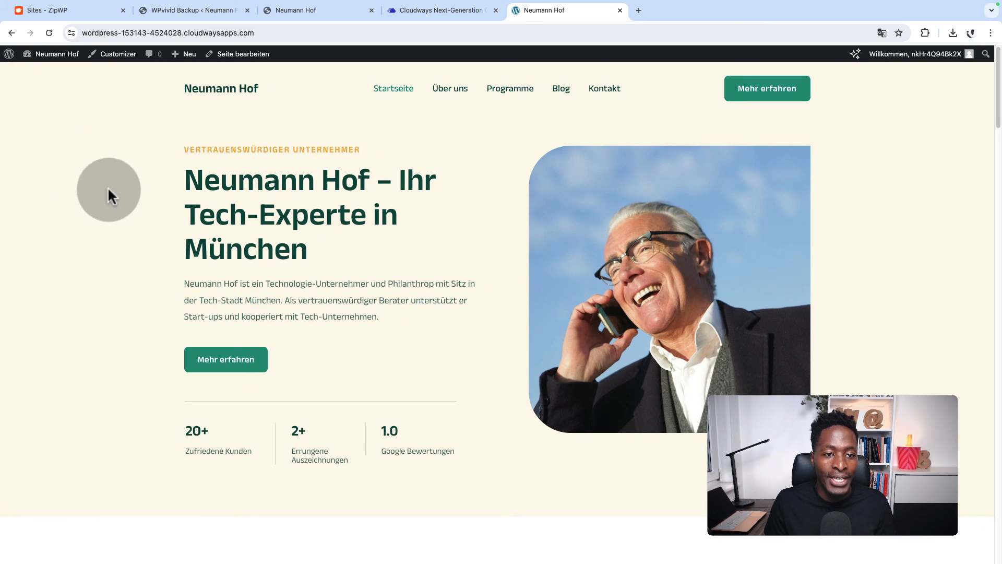
scroll(down, 3)
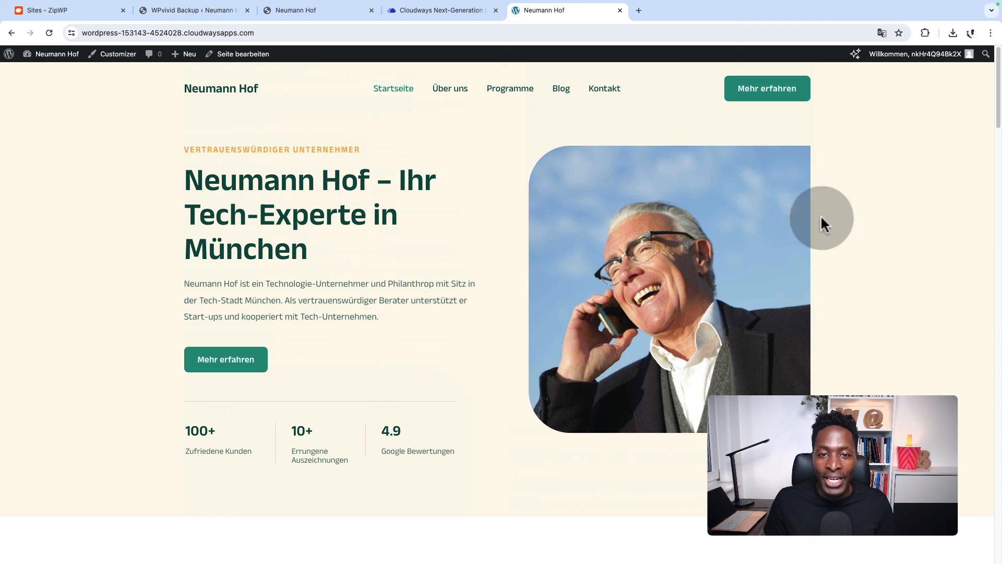
click(509, 87)
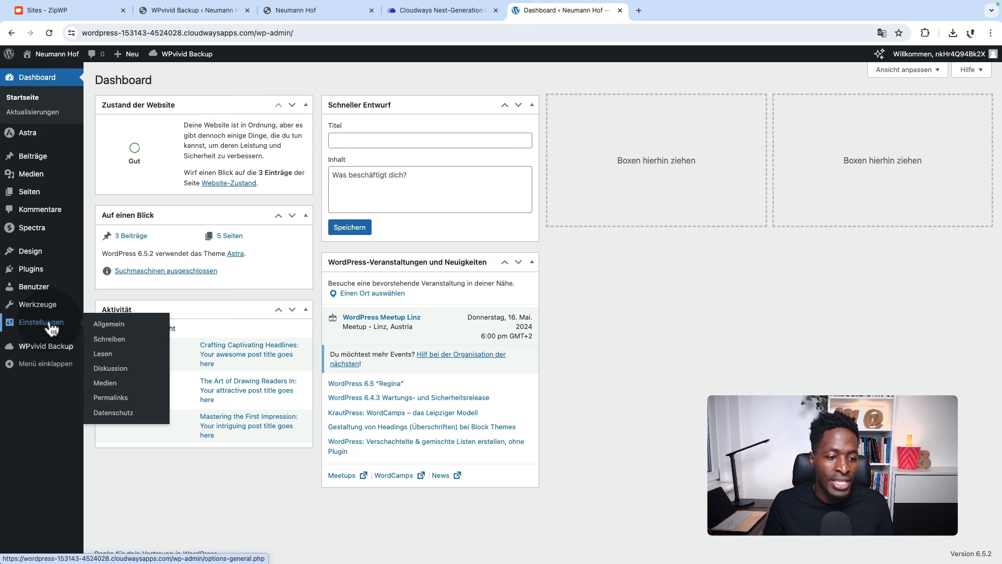
mouse_move(111, 397)
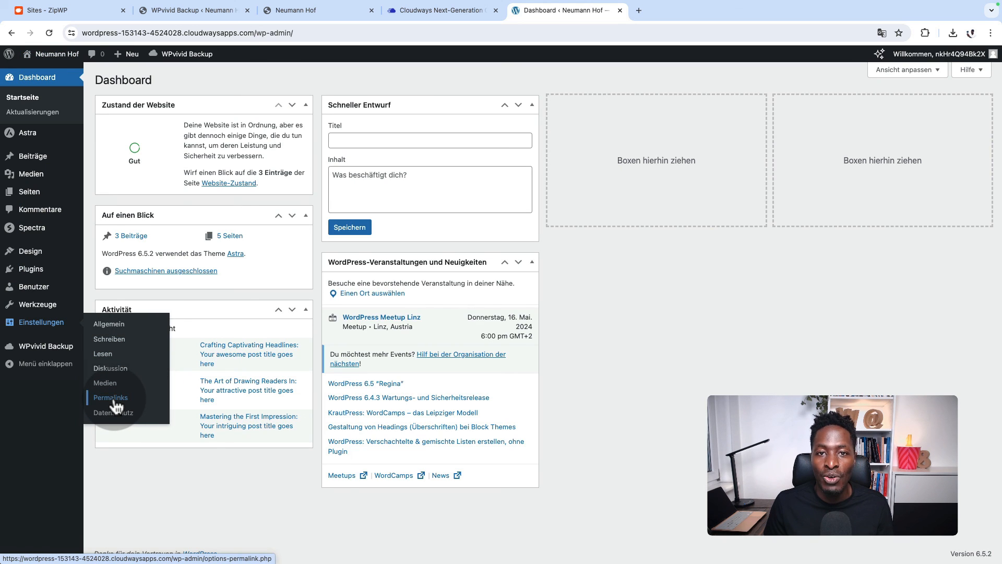
Step: Resave the Beitragsname permalink structure with Änderungen speichern
click(110, 397)
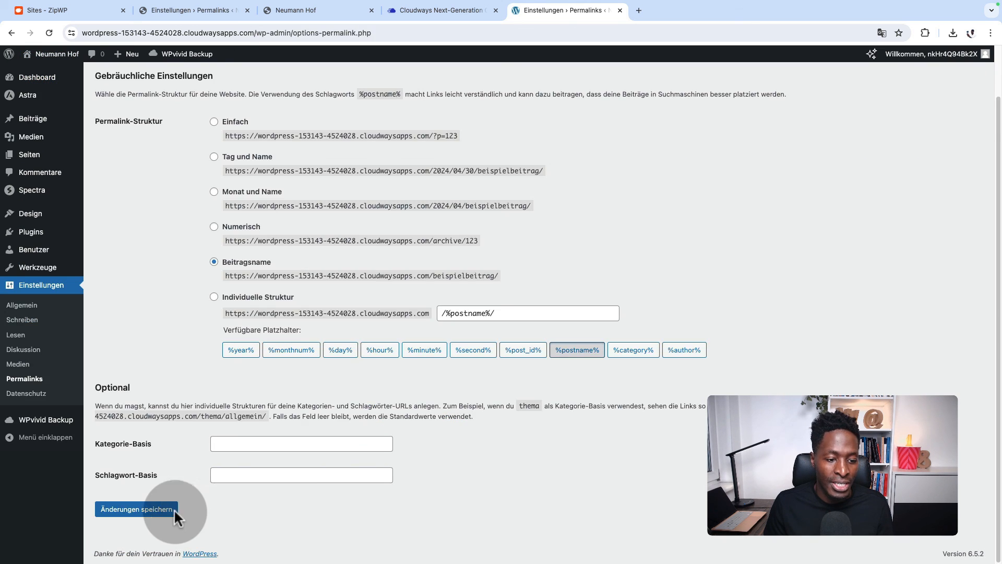
click(135, 508)
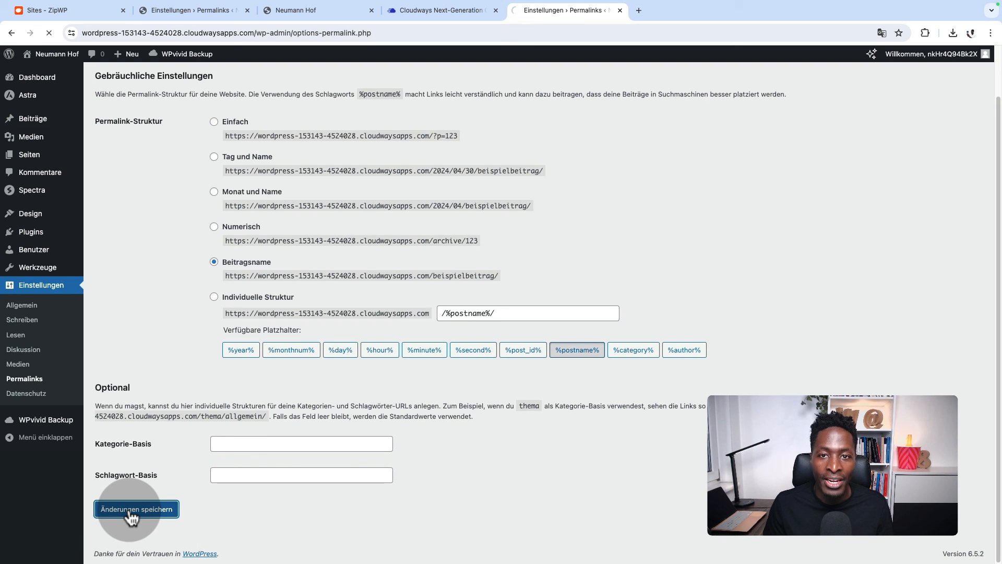
click(135, 509)
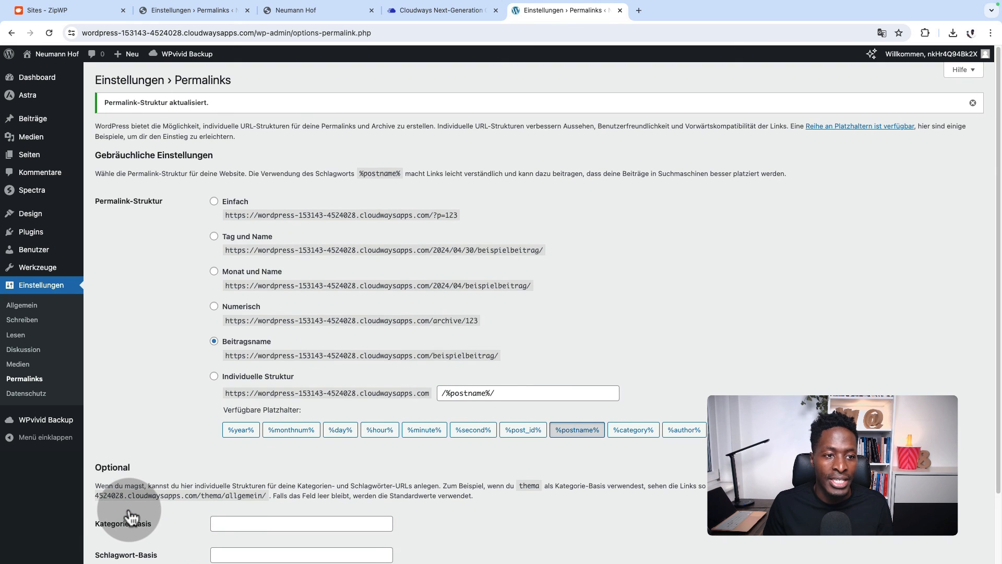